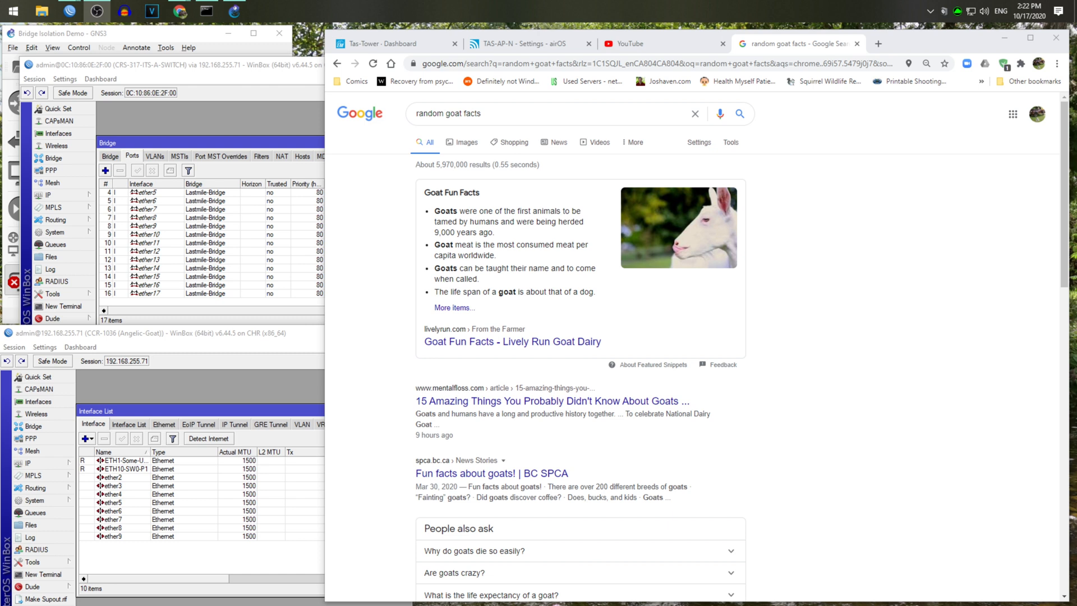
mouse_move(906, 326)
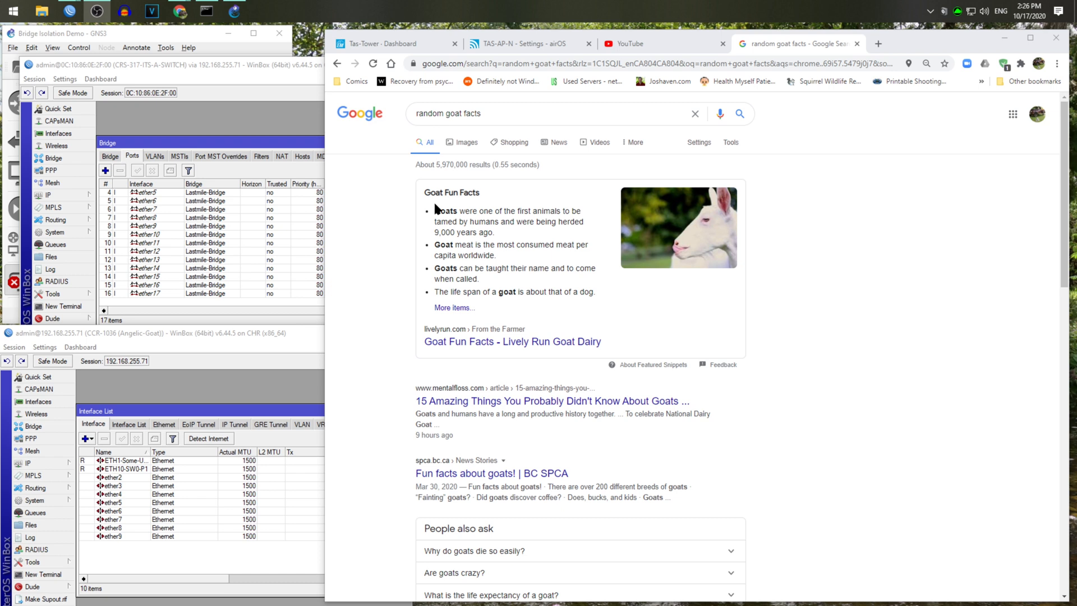
mouse_move(392, 195)
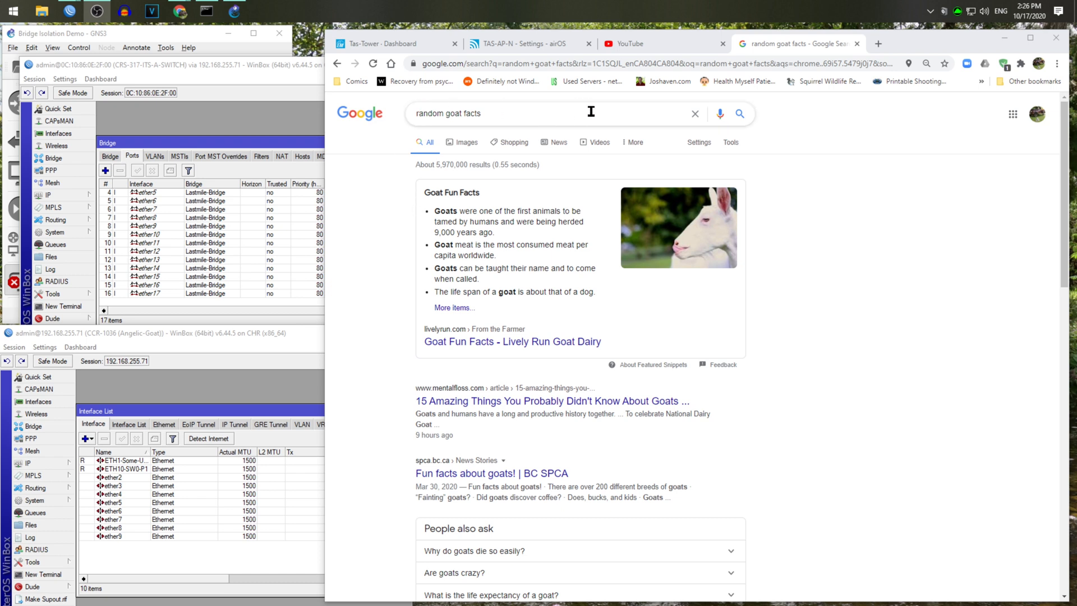
mouse_move(544, 114)
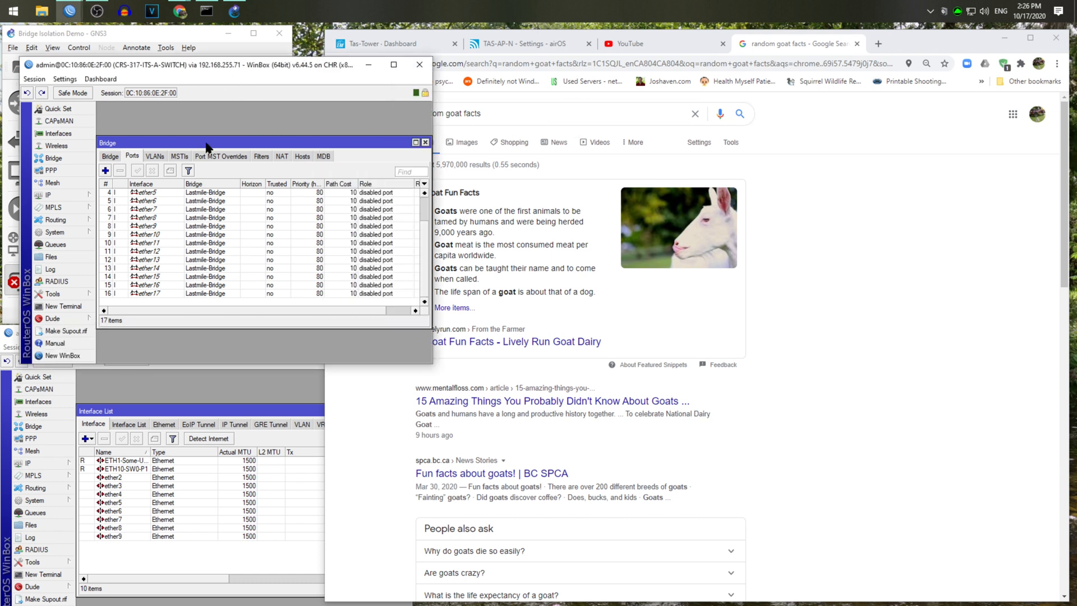
mouse_move(199, 391)
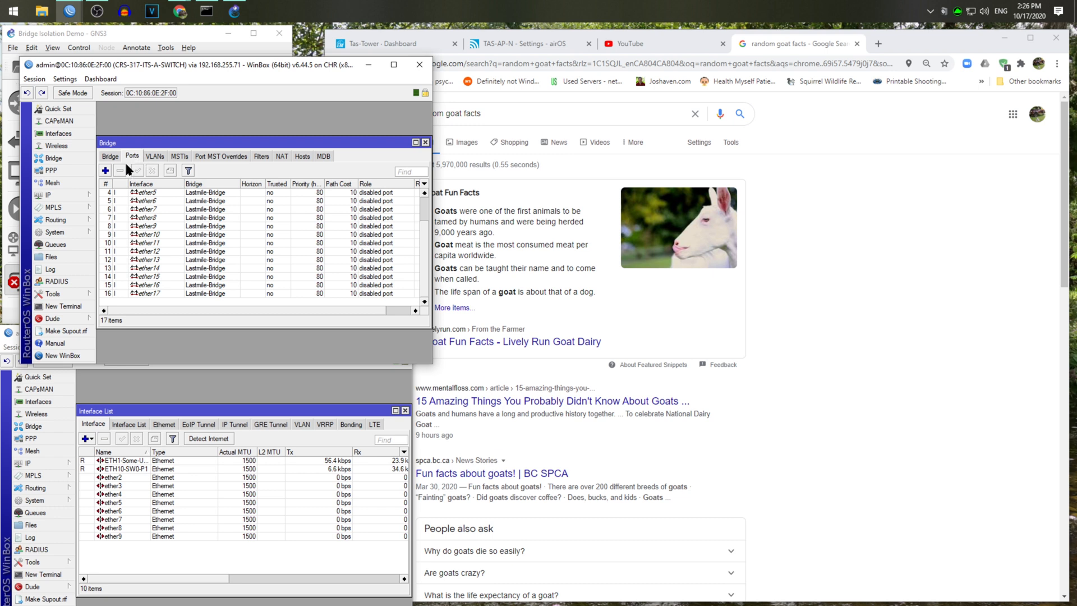
mouse_move(230, 201)
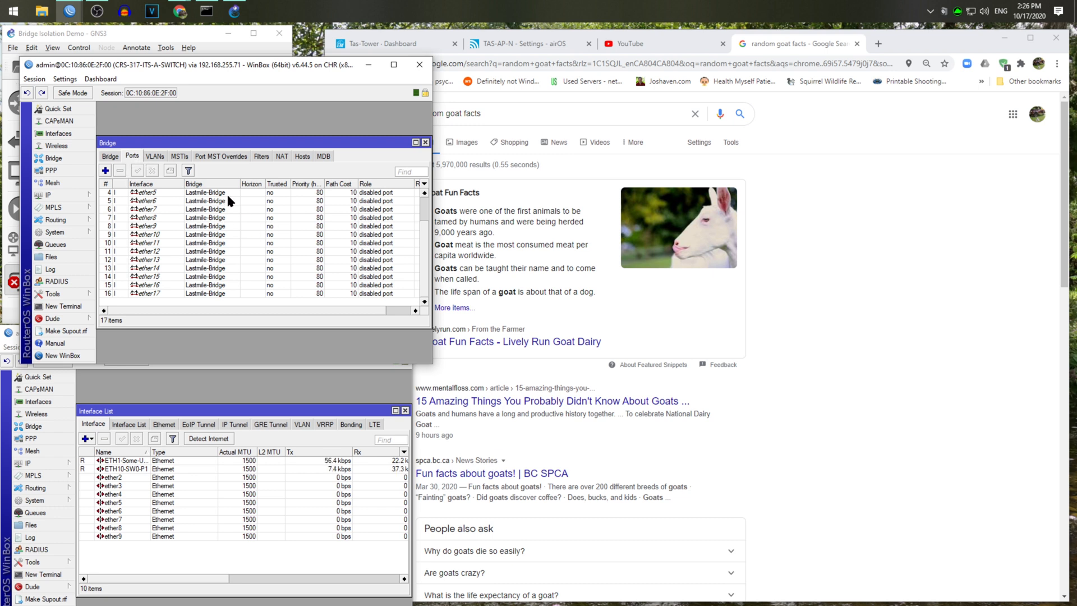
- Scroll the CRS-317 Bridge Ports list back to the top to reach ETH1-RTR-P10
scroll("up", 3)
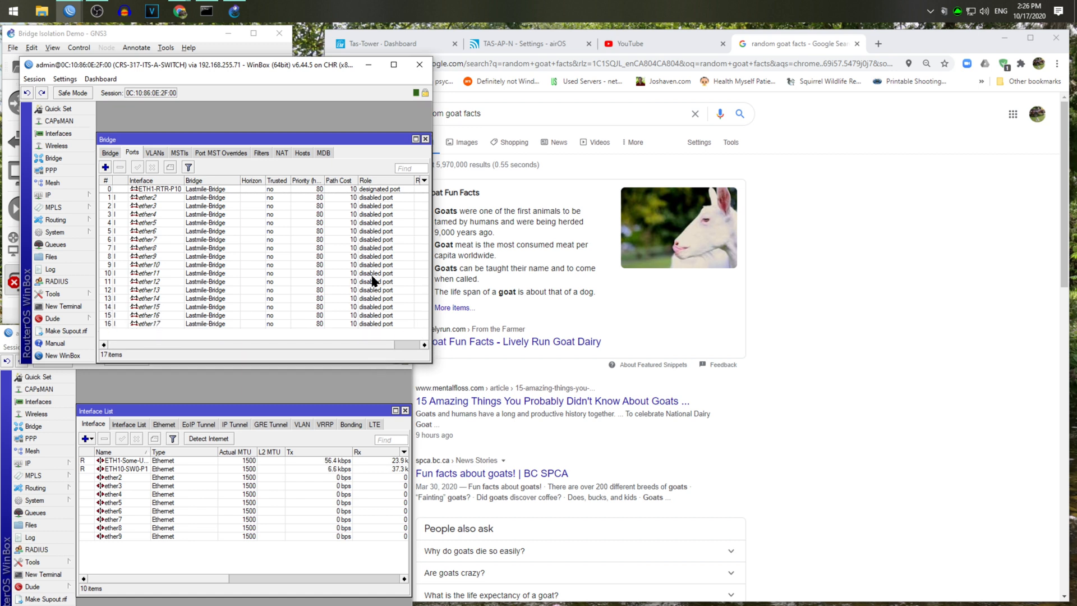
mouse_move(392, 233)
type("1")
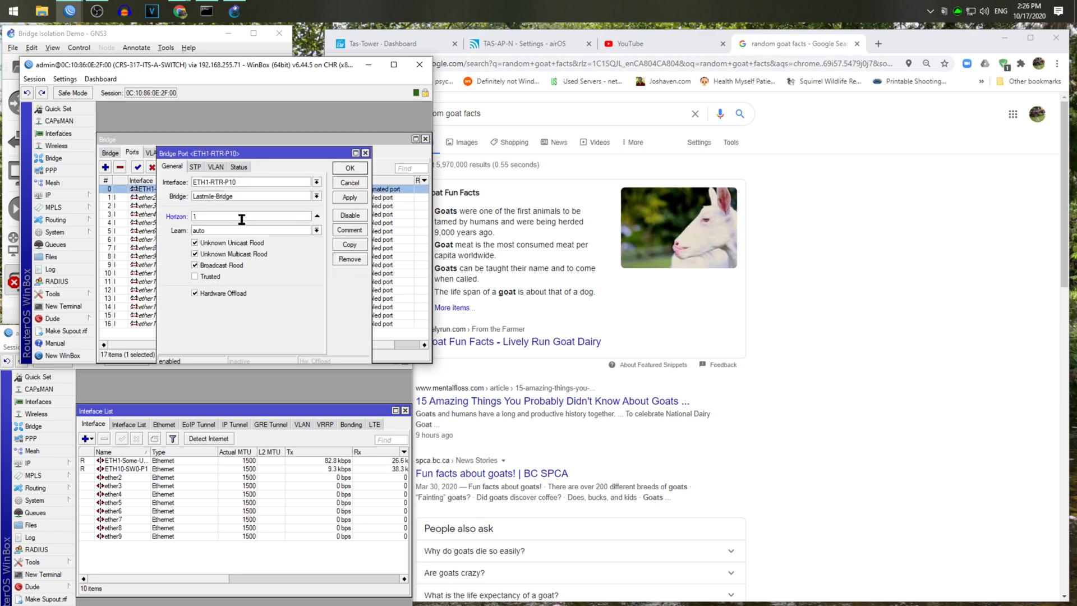
- Discard the ETH1-RTR-P10 uplink horizon change and give ether2 horizon 1
left_click(141, 197)
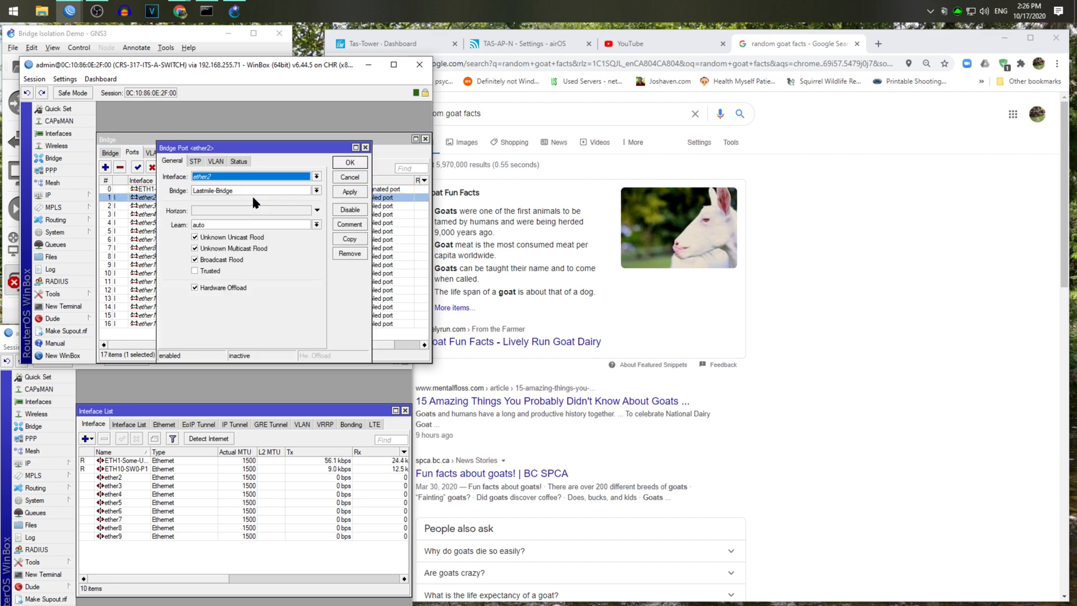
left_click(349, 177)
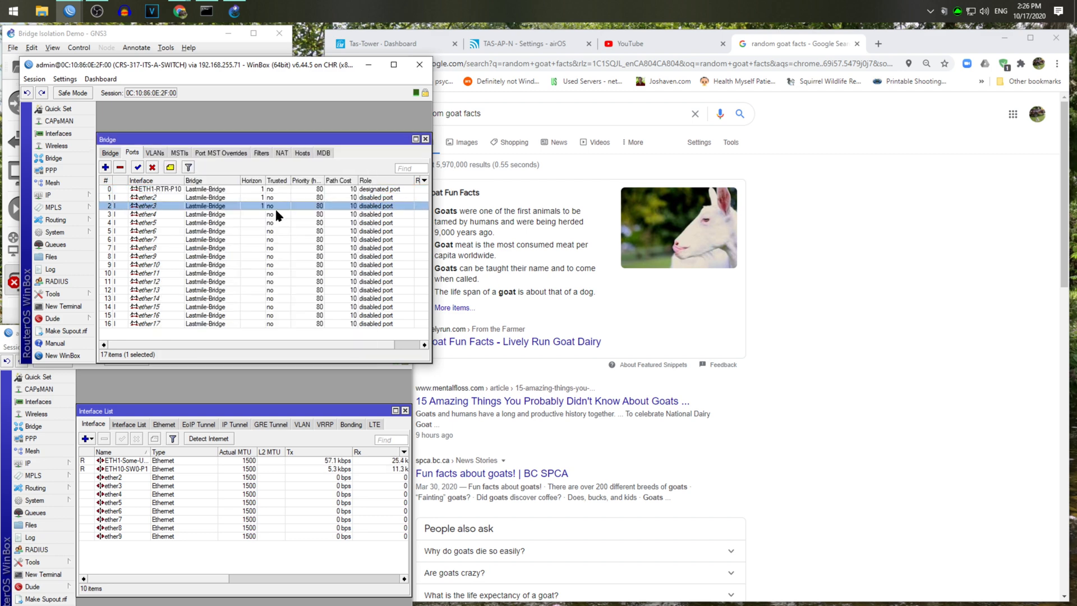
double_click(172, 189)
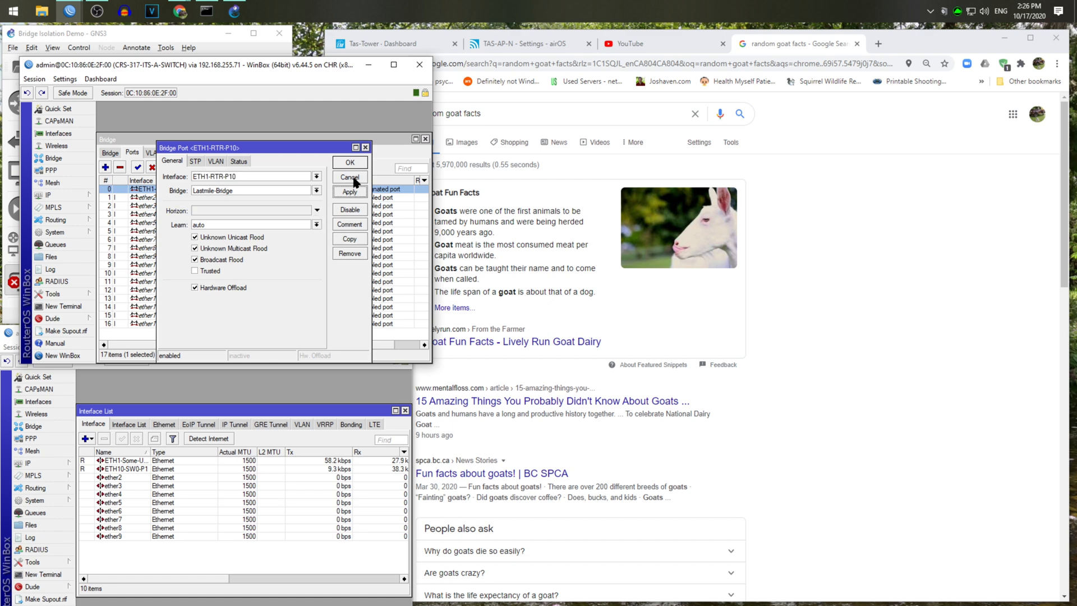
left_click(349, 176)
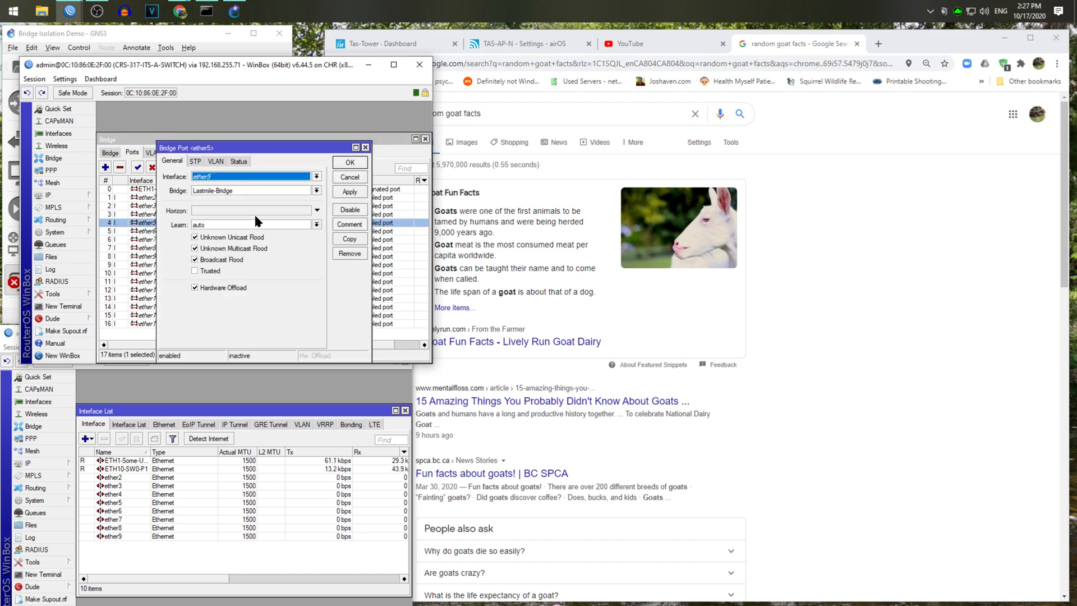
- Set horizon 1 on bridge ports ether5, ether10, ether11, ether12, ether14 and ether16
left_click(350, 162)
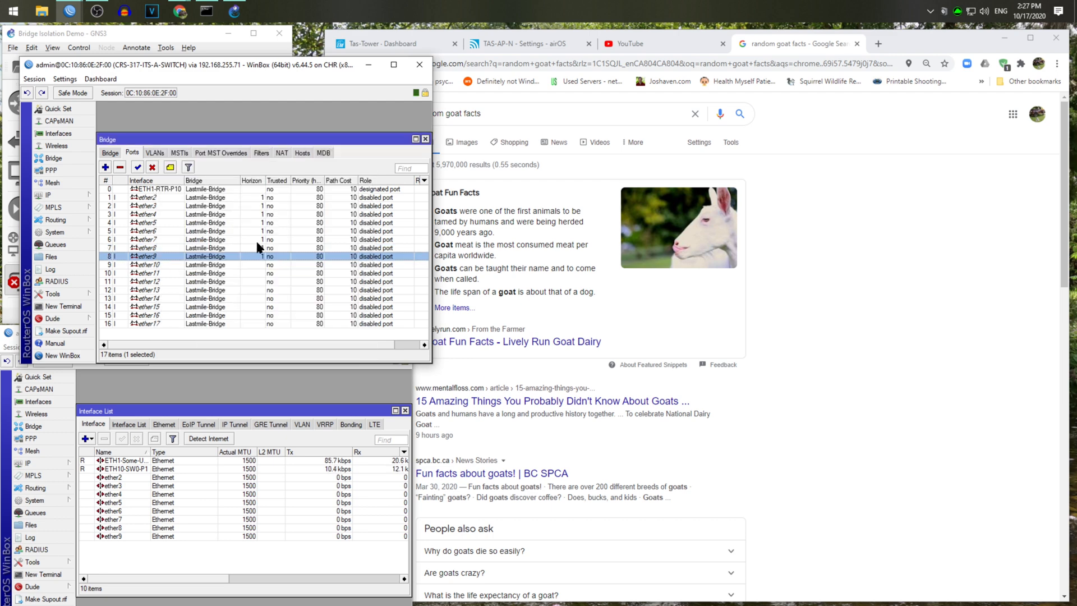
double_click(144, 264)
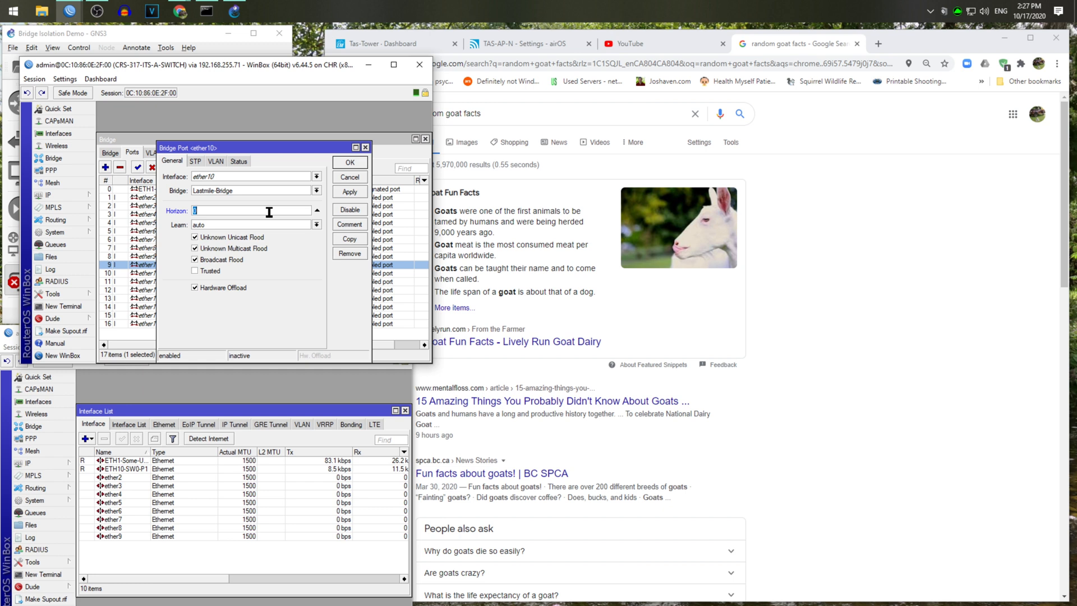
left_click(349, 162)
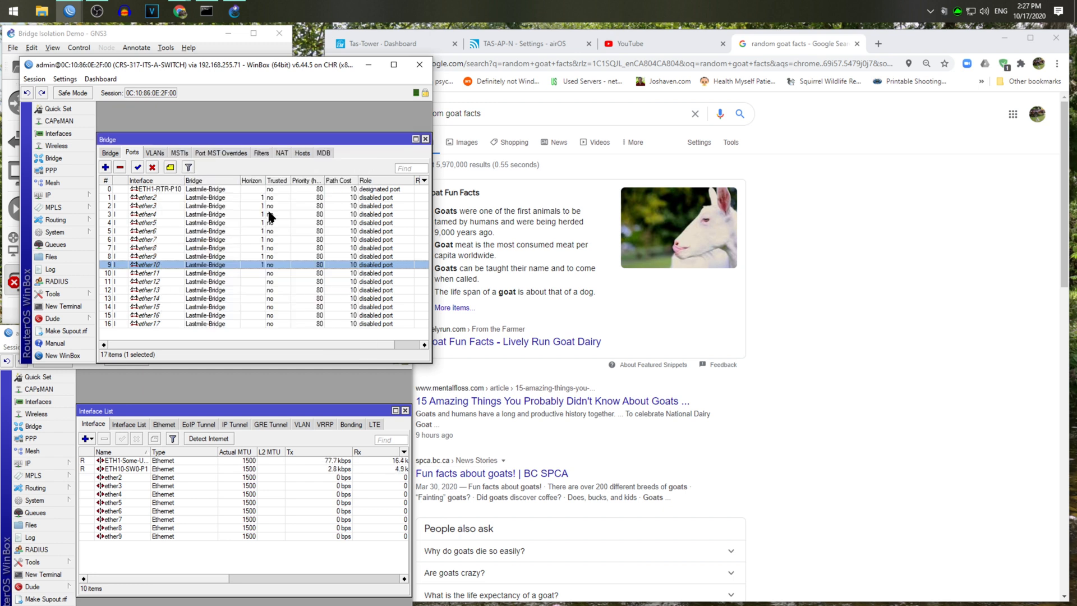
mouse_move(253, 282)
type("1")
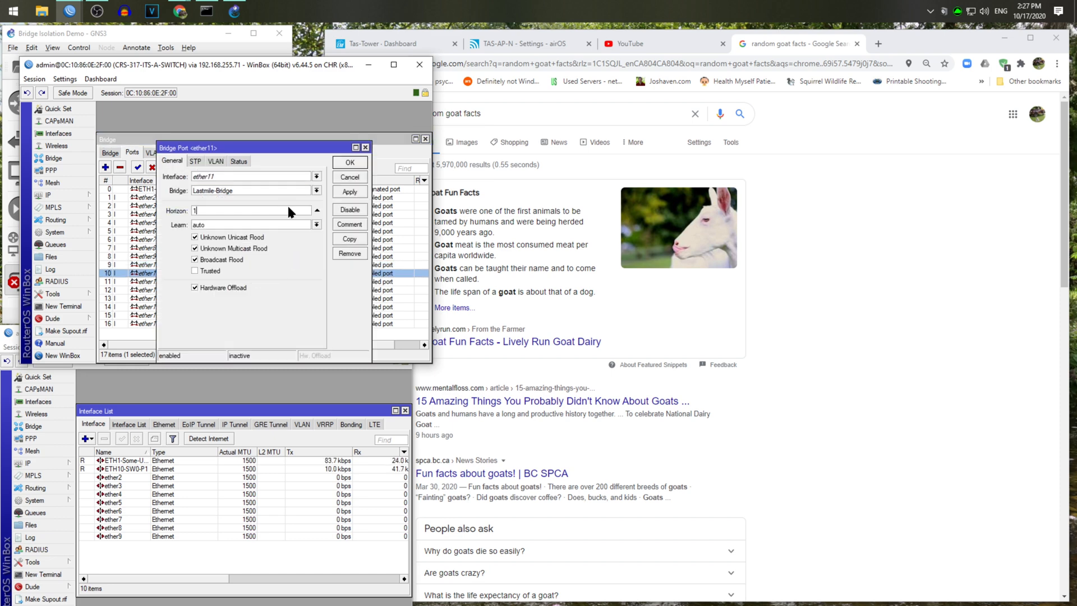
left_click(349, 162)
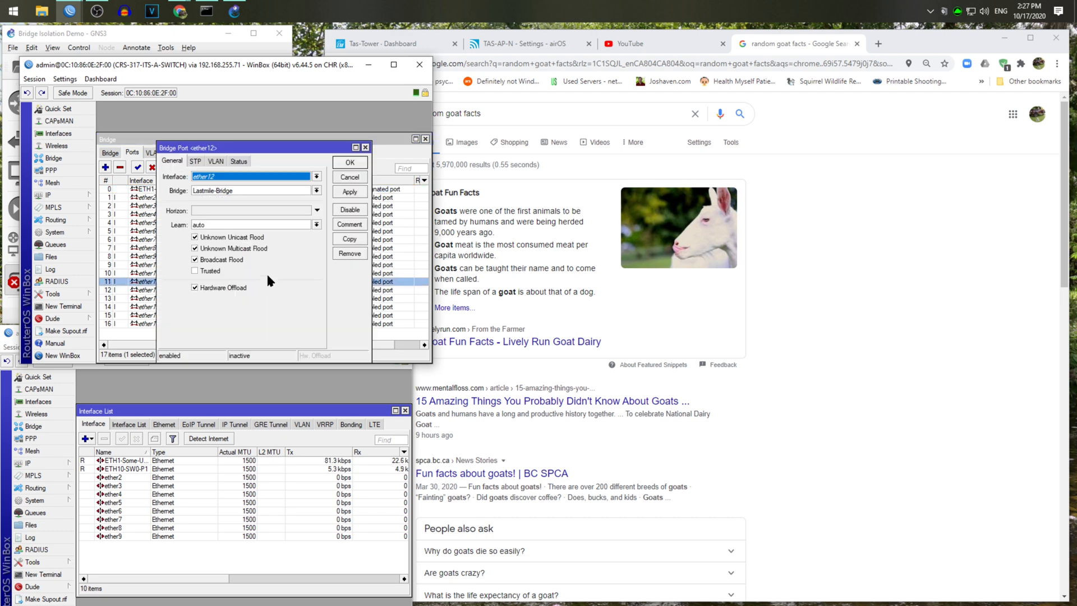
left_click(349, 162)
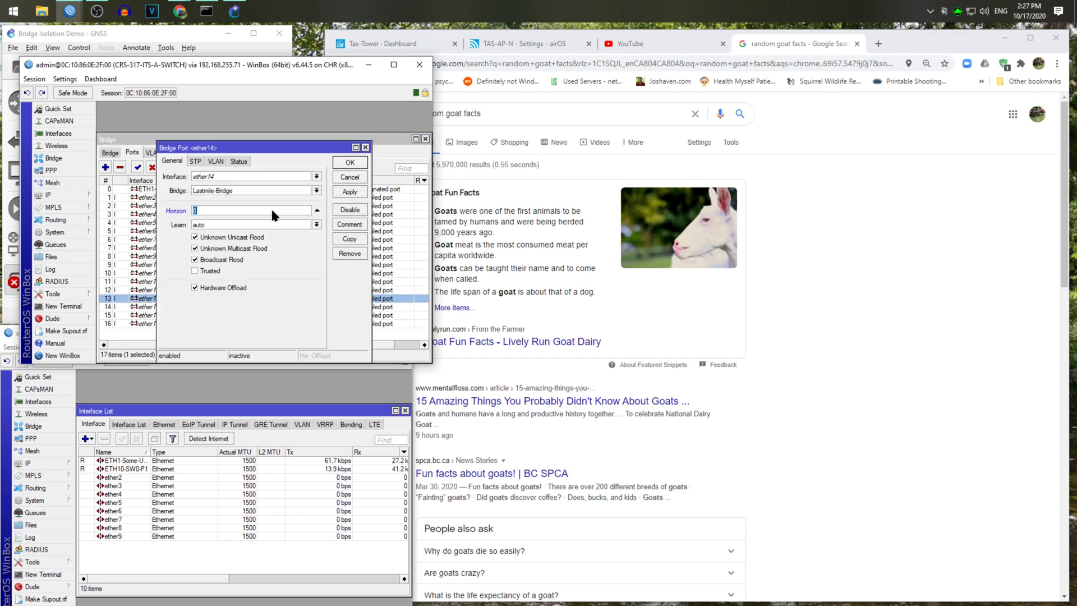
left_click(349, 162)
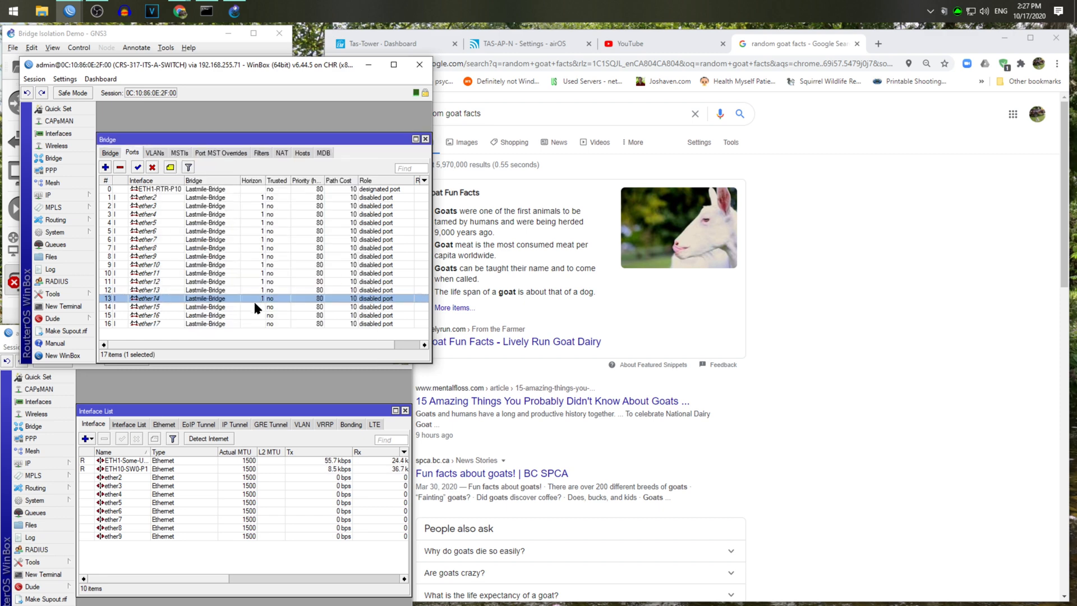
double_click(144, 306)
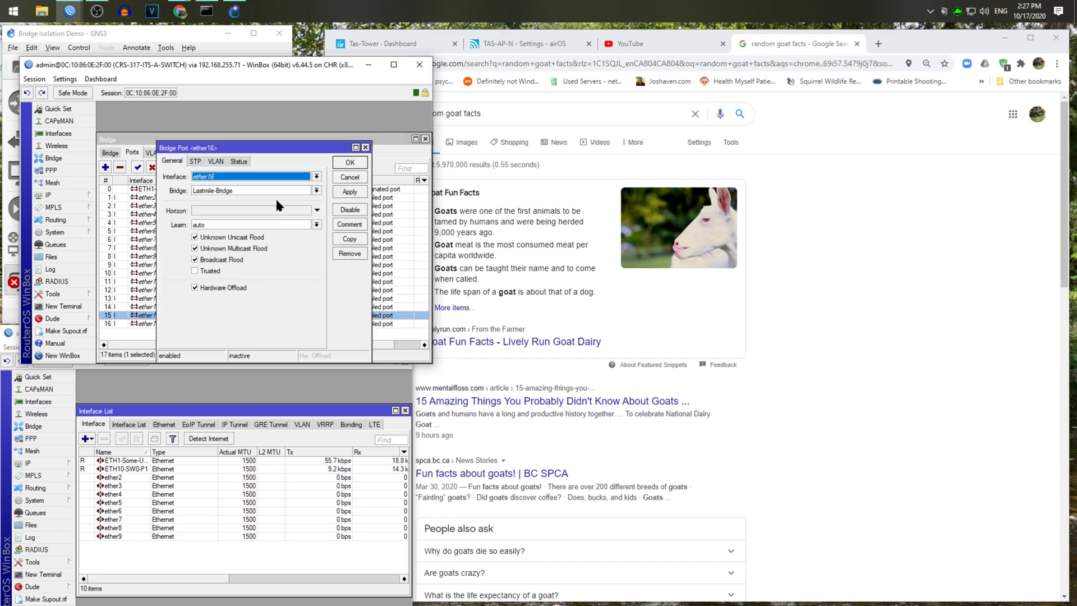
left_click(348, 163)
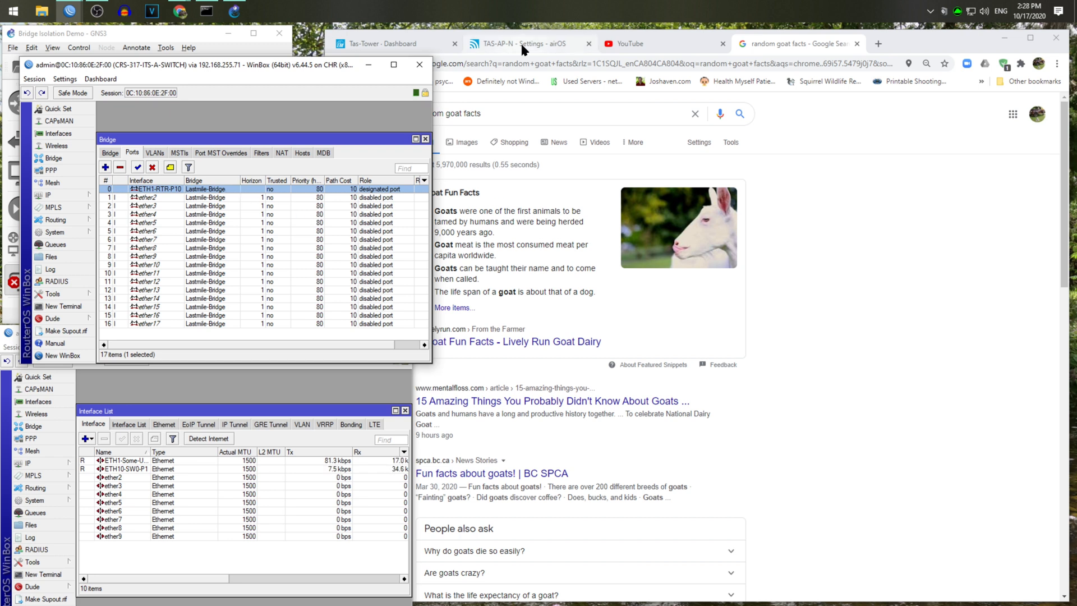
mouse_move(522, 44)
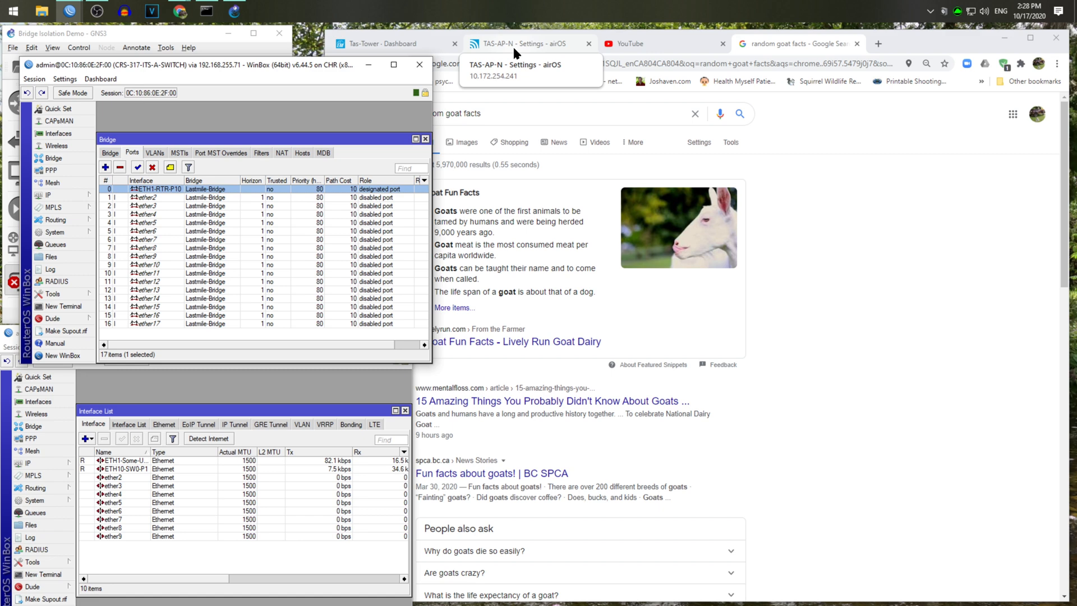
mouse_move(446, 64)
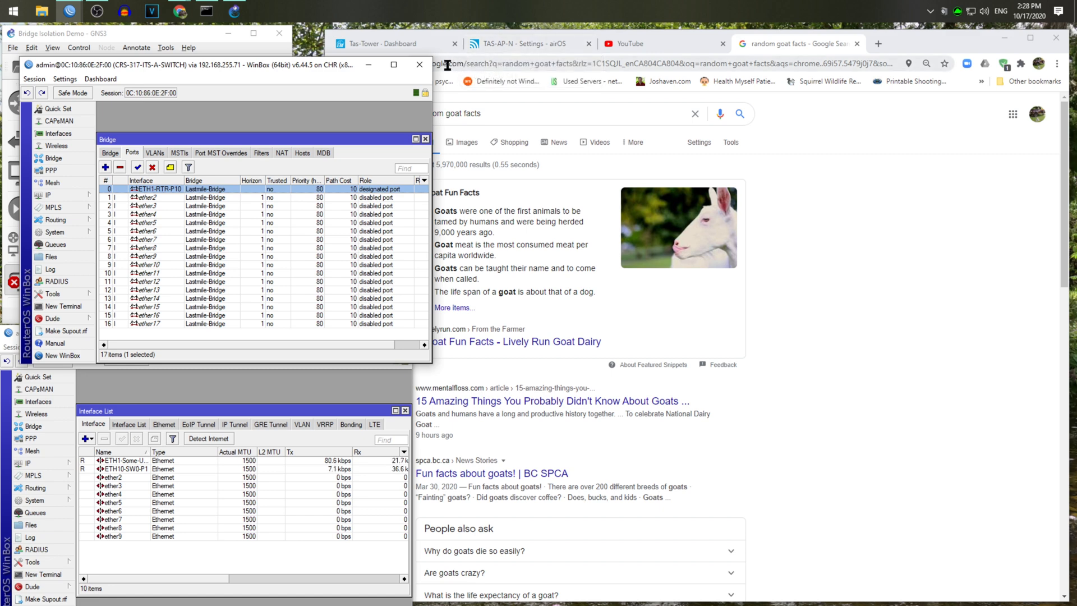
- Switch to the Tas-Tower EdgeSwitch tab and return to its dashboard port summary
left_click(385, 43)
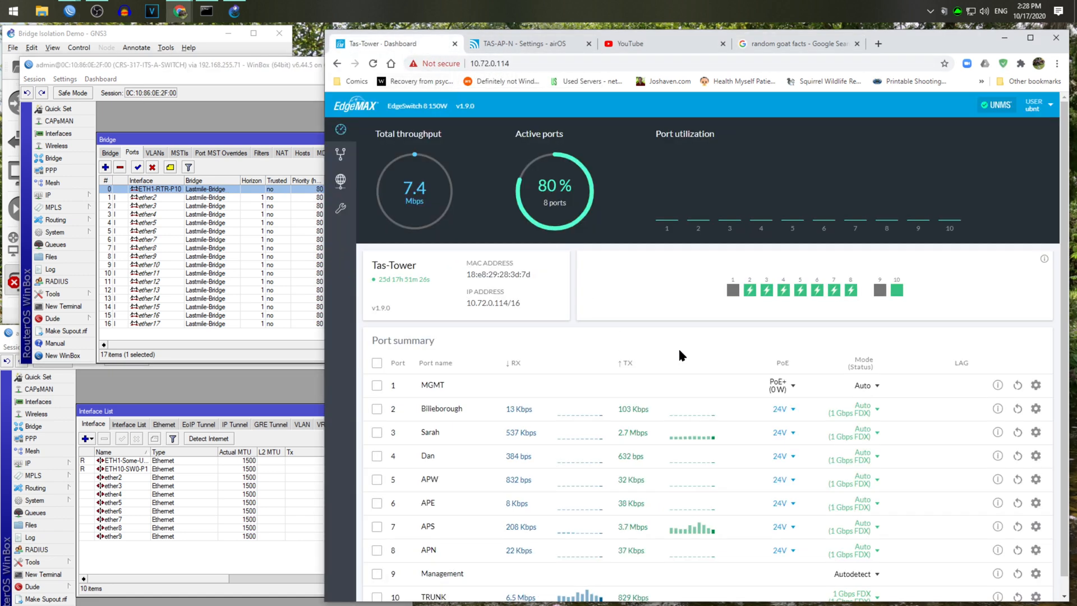
scroll("down", 3)
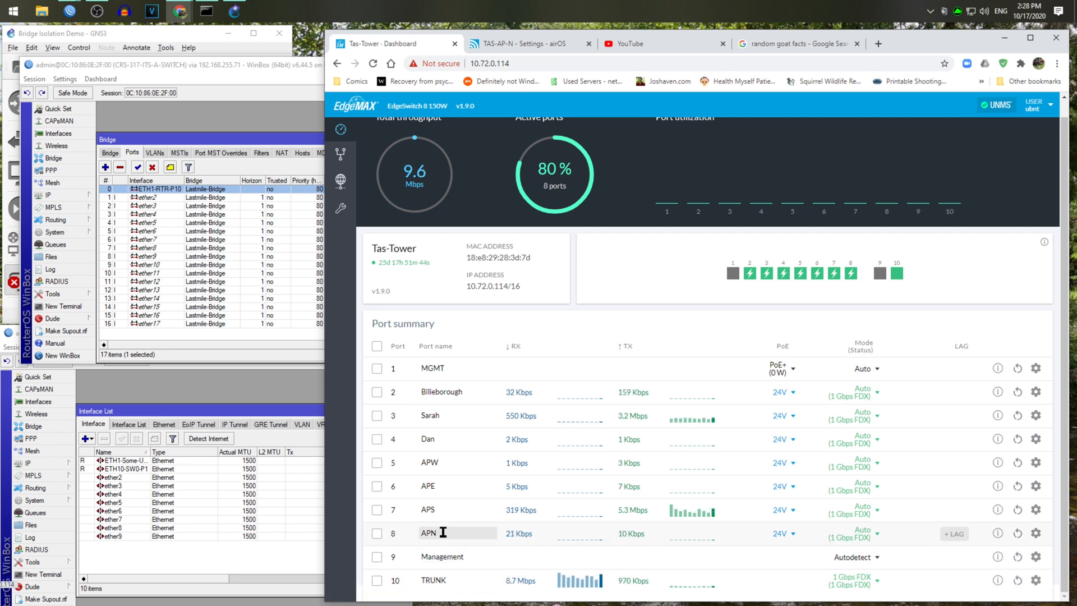
mouse_move(456, 481)
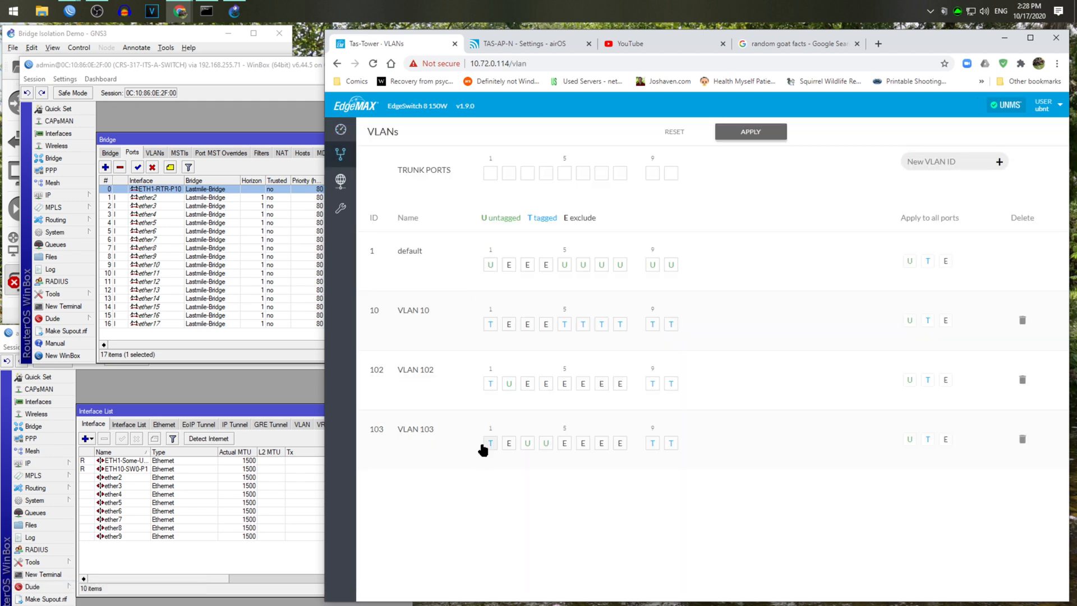
mouse_move(342, 180)
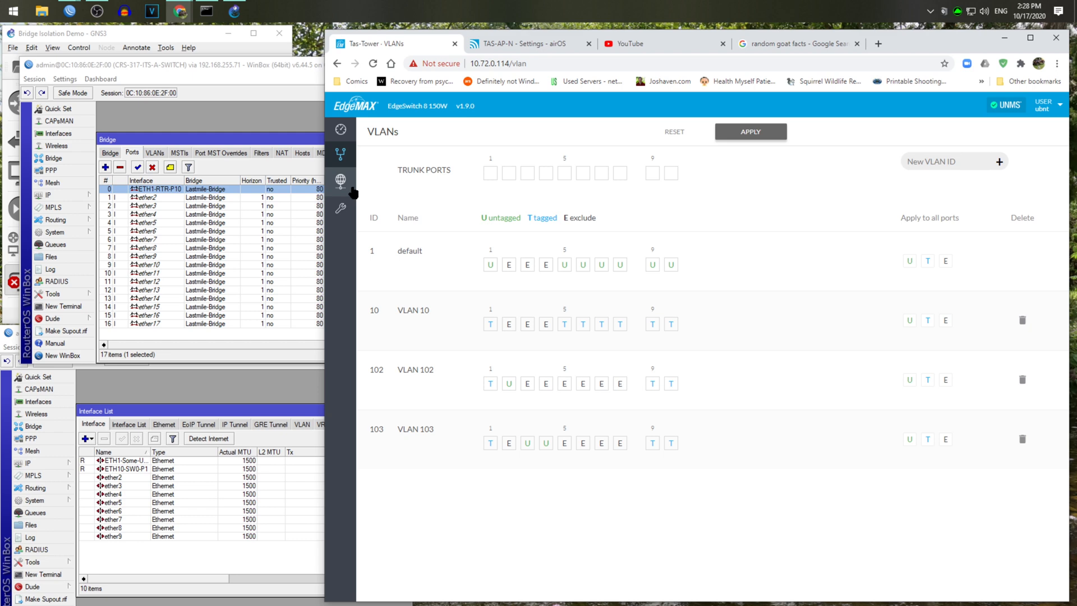
left_click(340, 129)
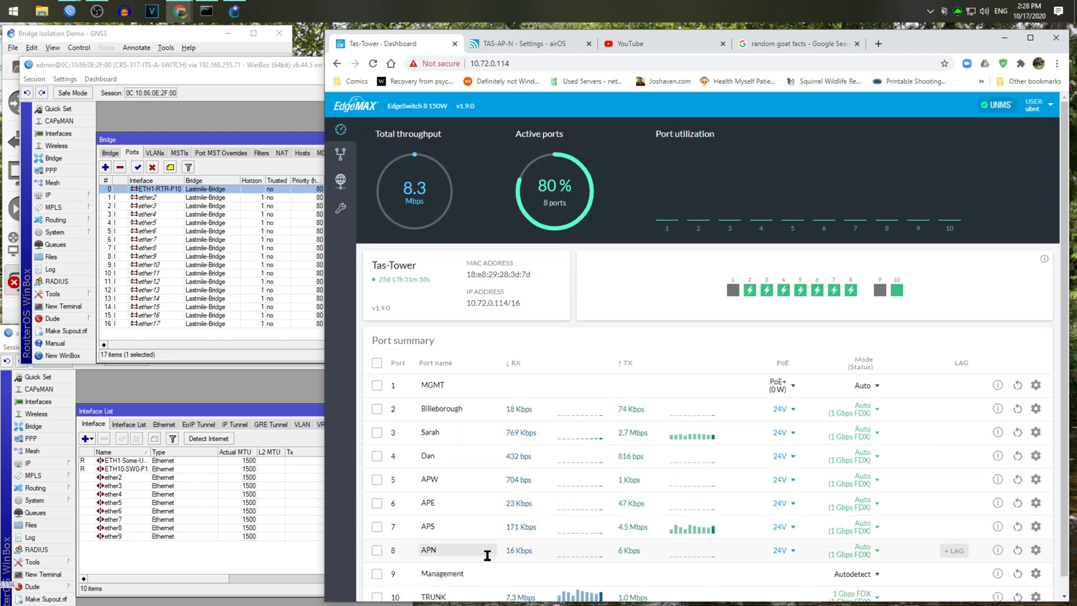
mouse_move(916, 551)
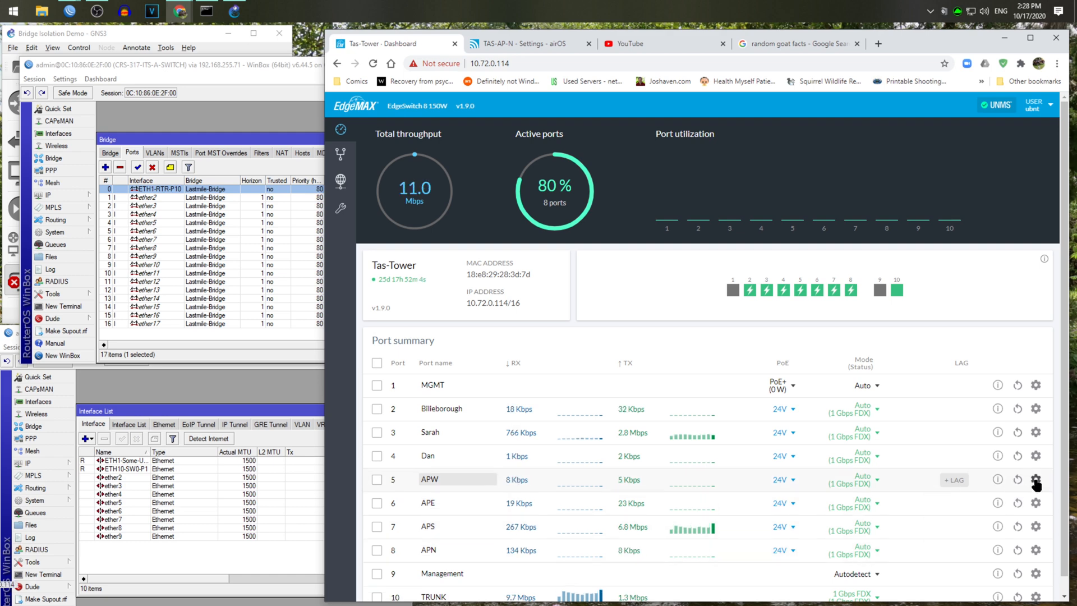
- Confirm Isolate port on EdgeSwitch ports 6 and 8, then bring up the airOS tab
left_click(1036, 480)
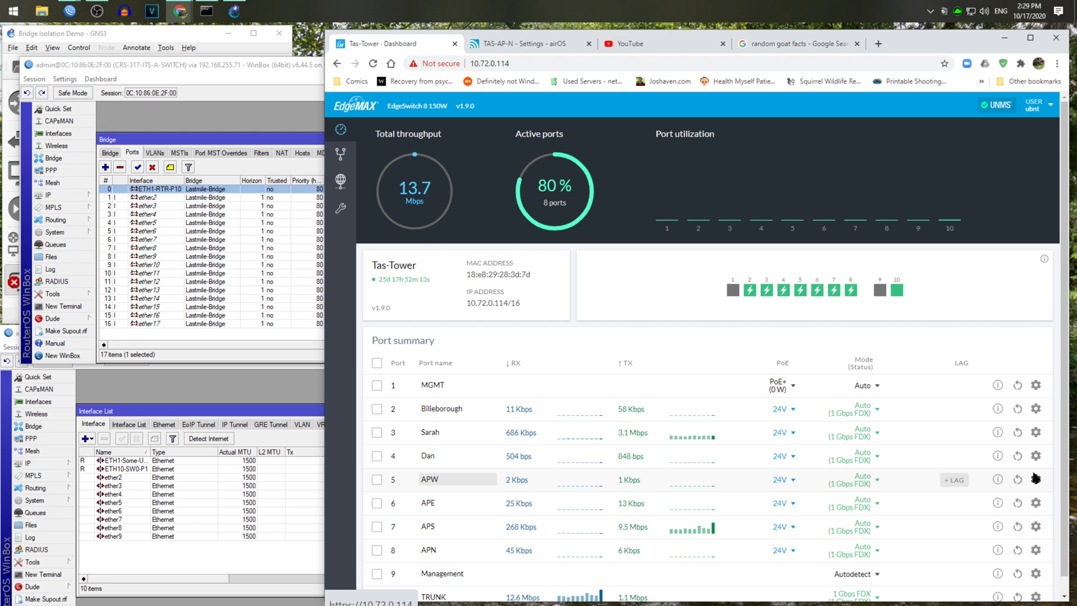
left_click(1037, 479)
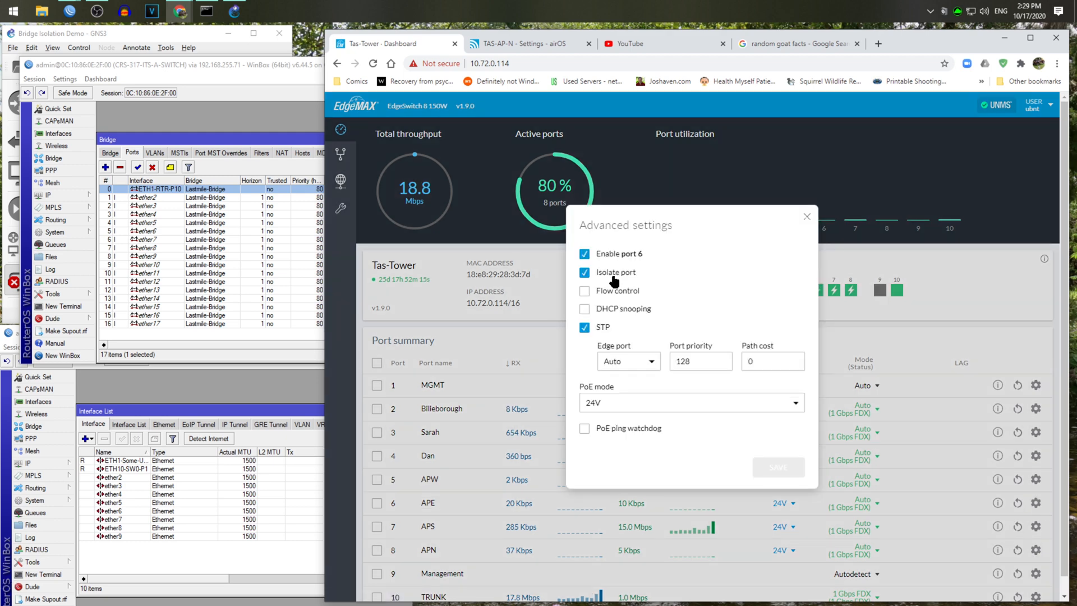
left_click(806, 217)
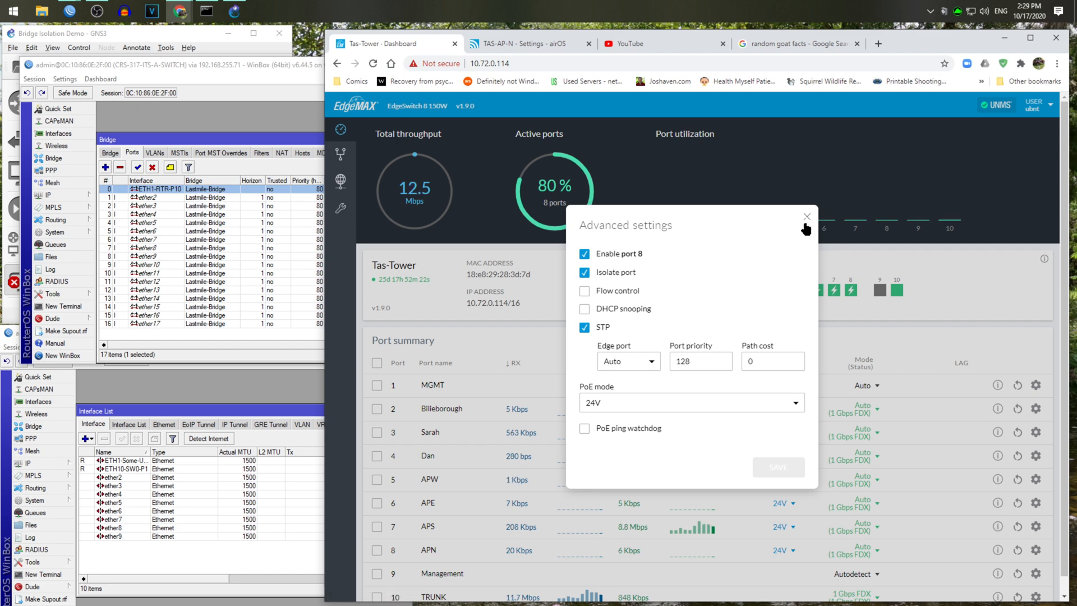
left_click(807, 216)
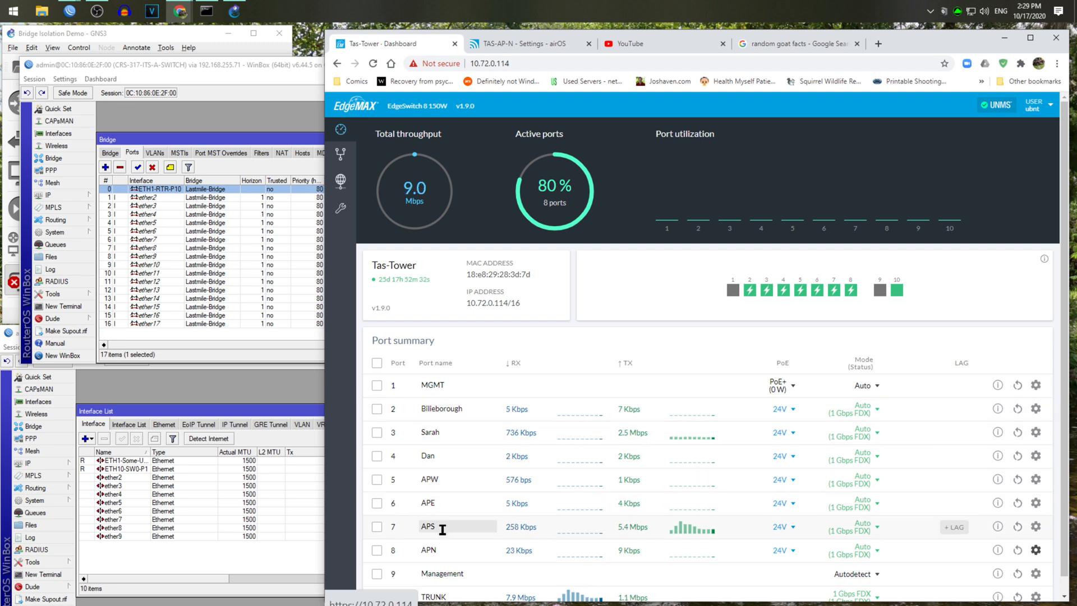
mouse_move(468, 503)
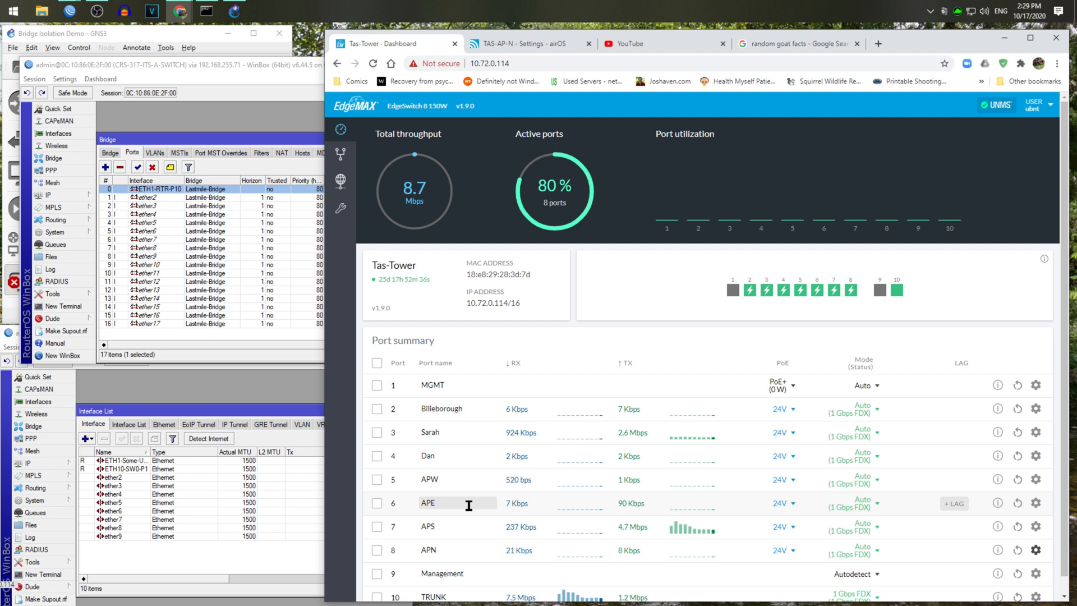
mouse_move(657, 465)
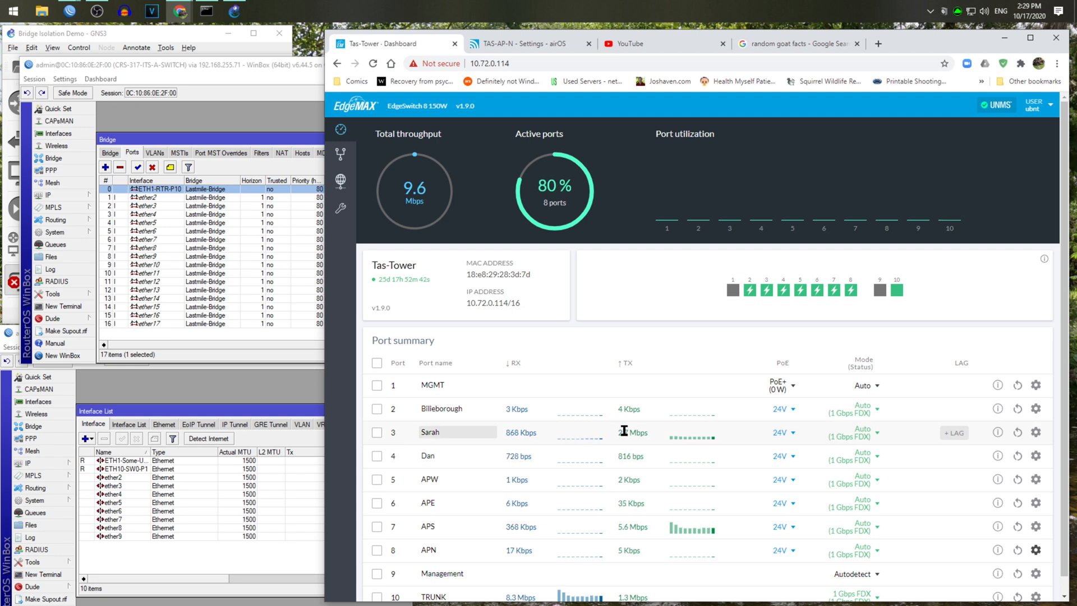
mouse_move(625, 398)
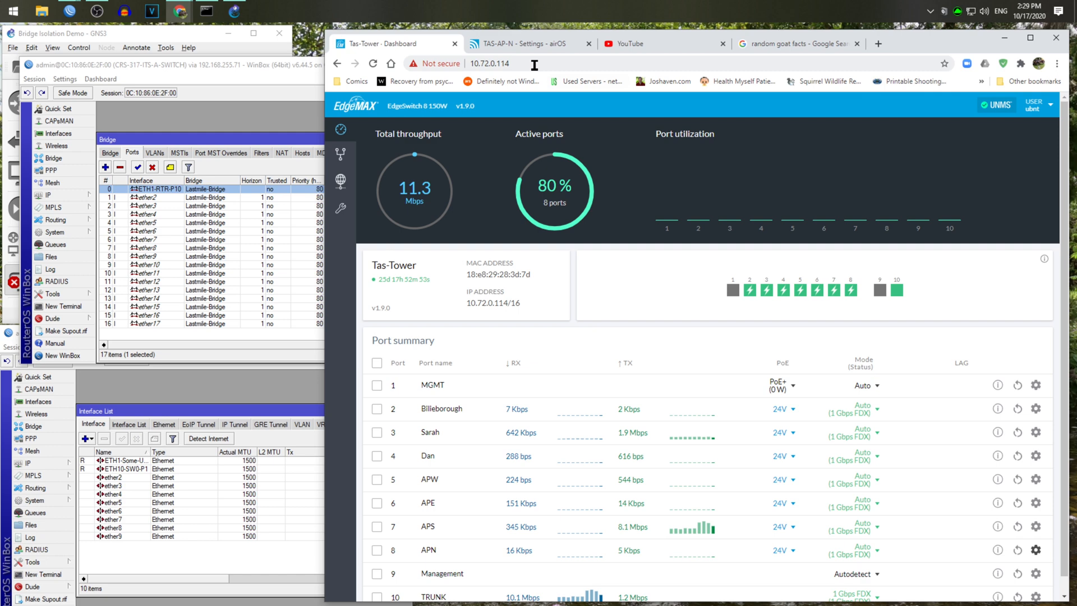
left_click(526, 43)
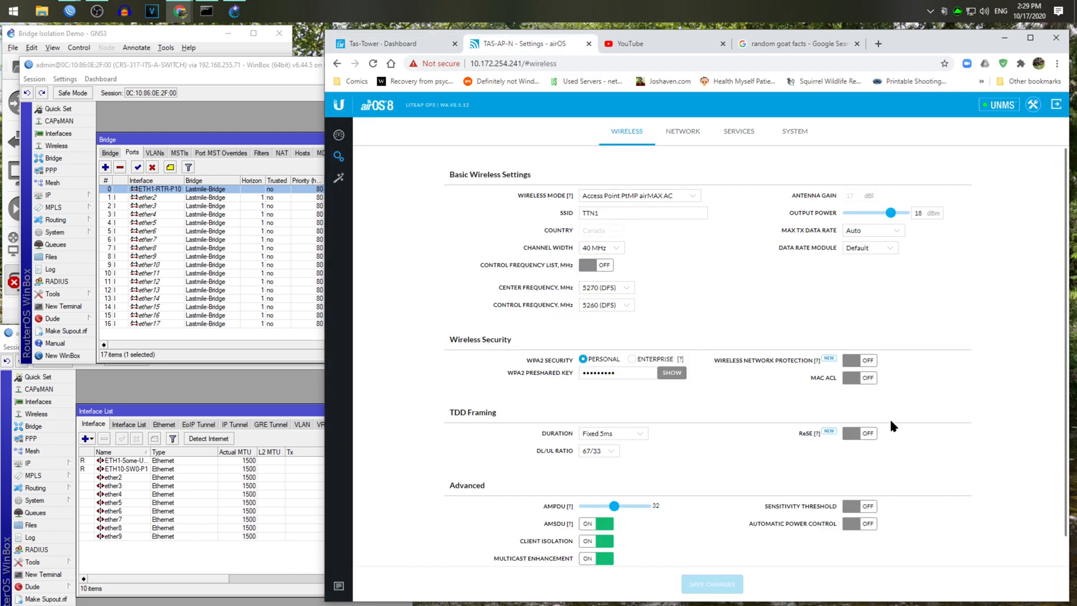
scroll("down", 3)
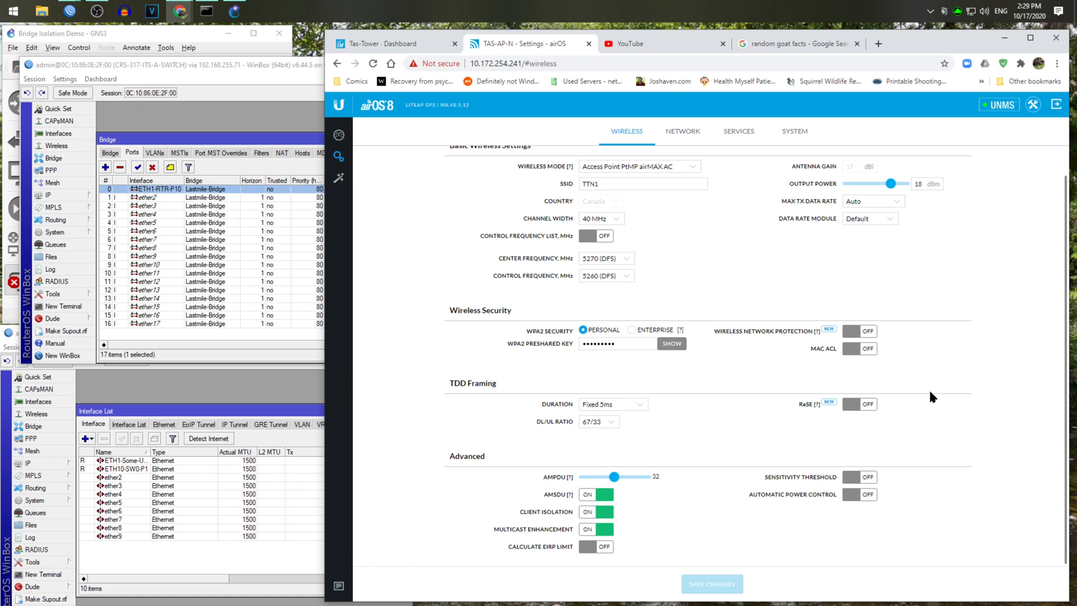
mouse_move(847, 331)
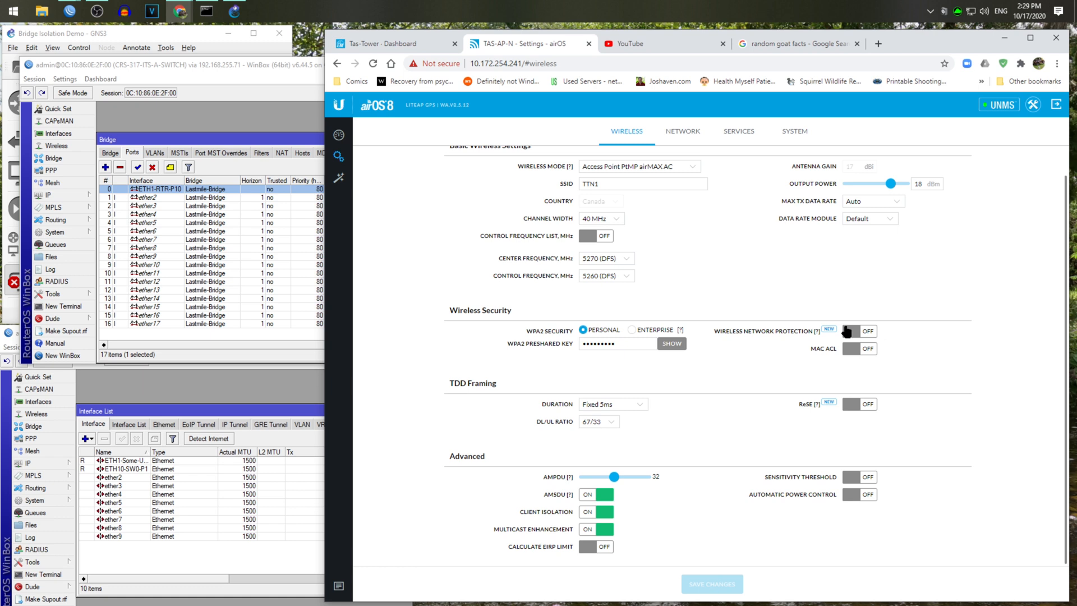
mouse_move(563, 511)
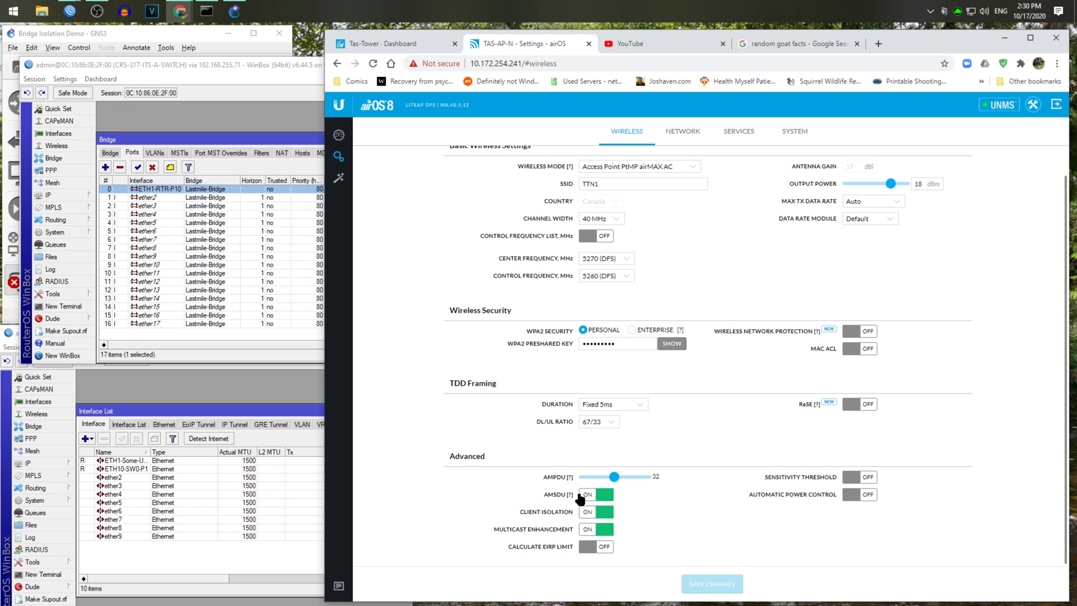
mouse_move(583, 510)
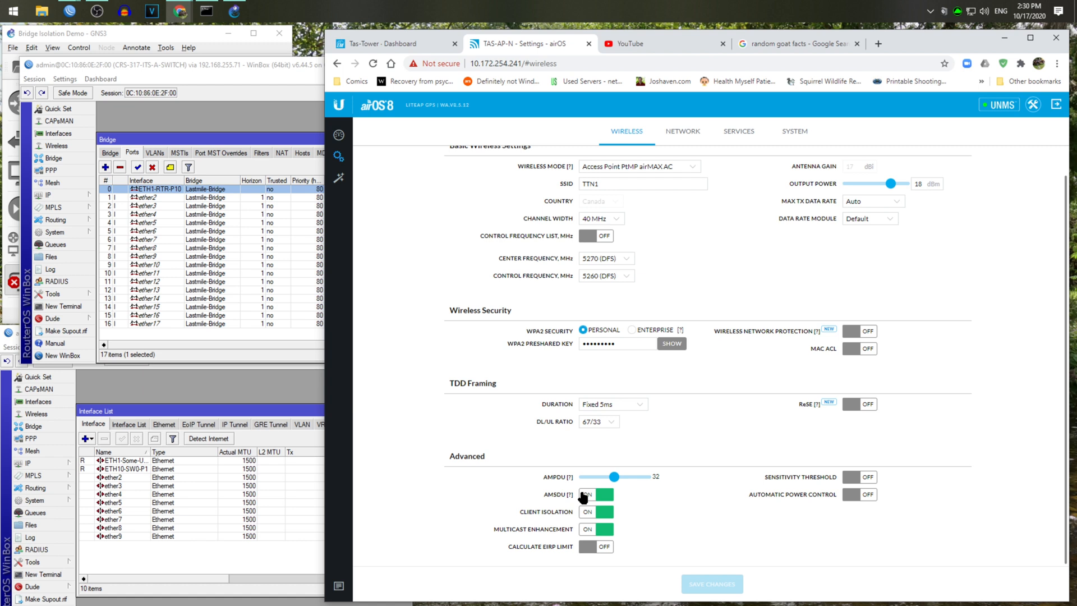
mouse_move(628, 492)
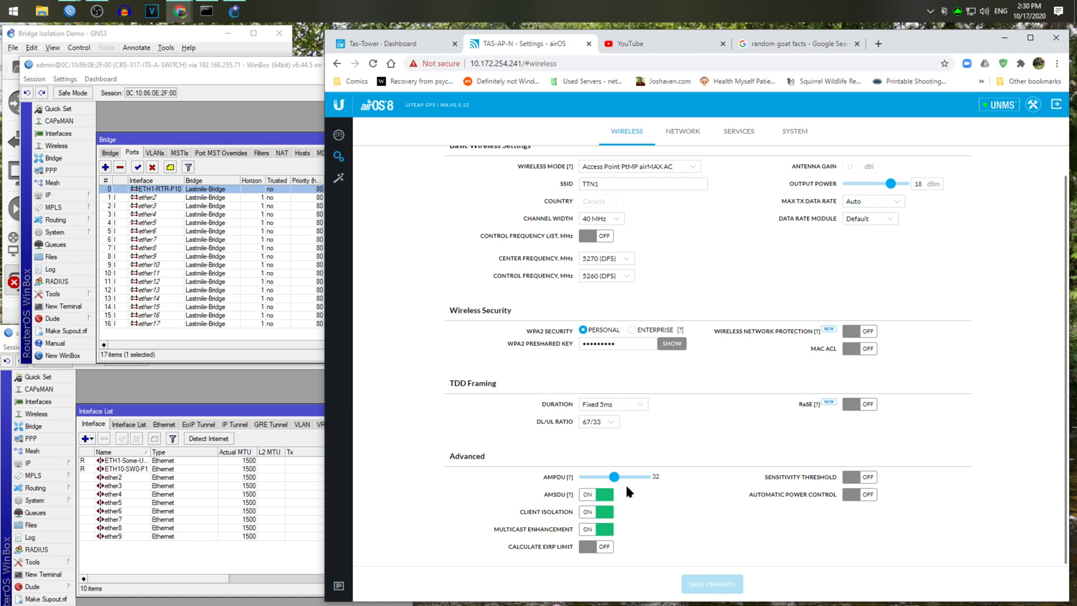
mouse_move(646, 470)
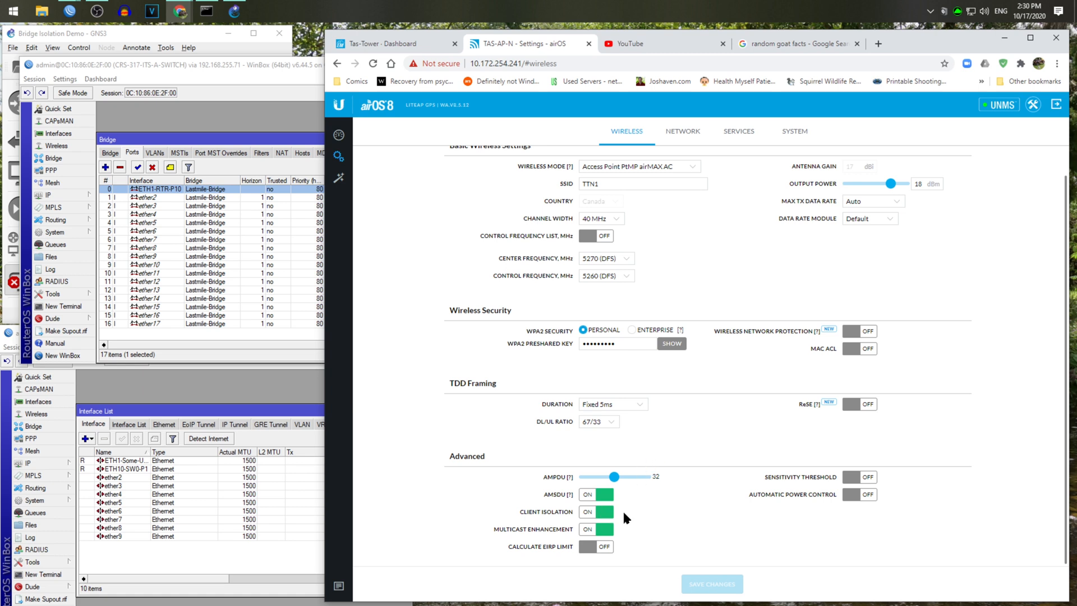
mouse_move(691, 242)
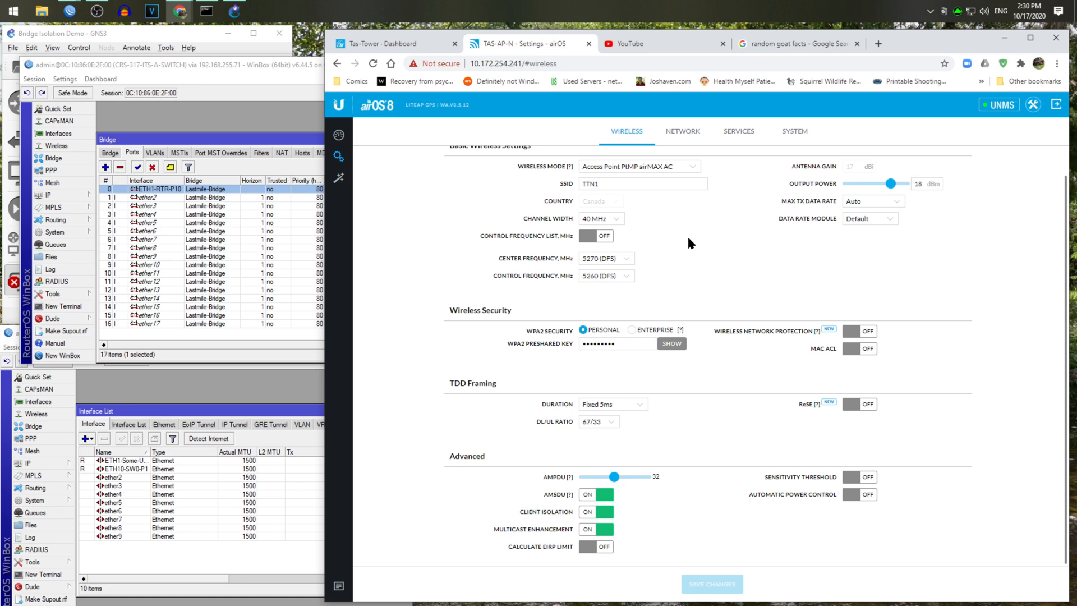
mouse_move(730, 389)
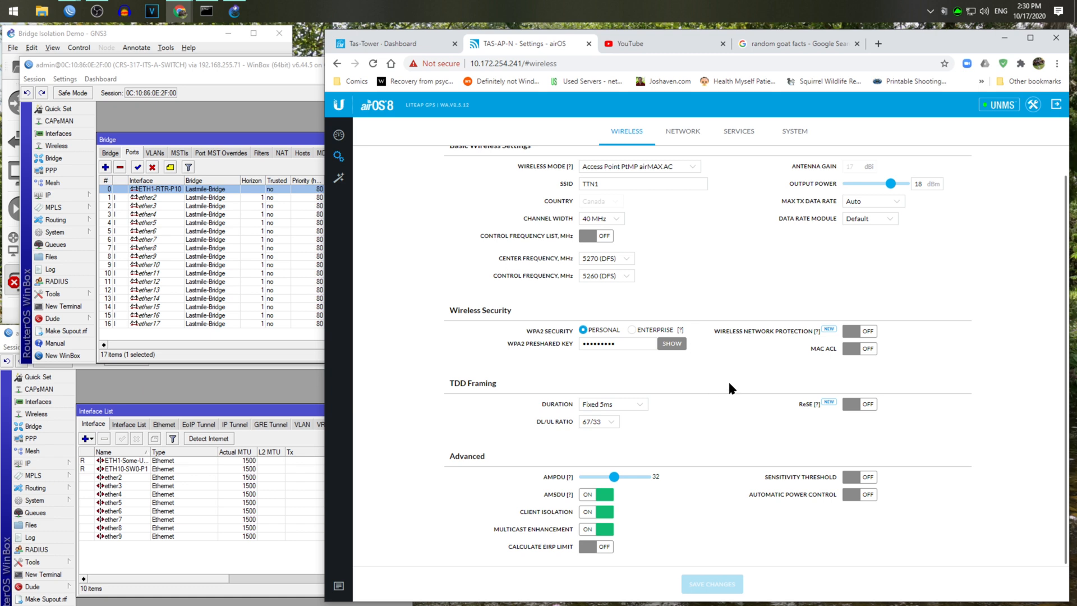
mouse_move(618, 496)
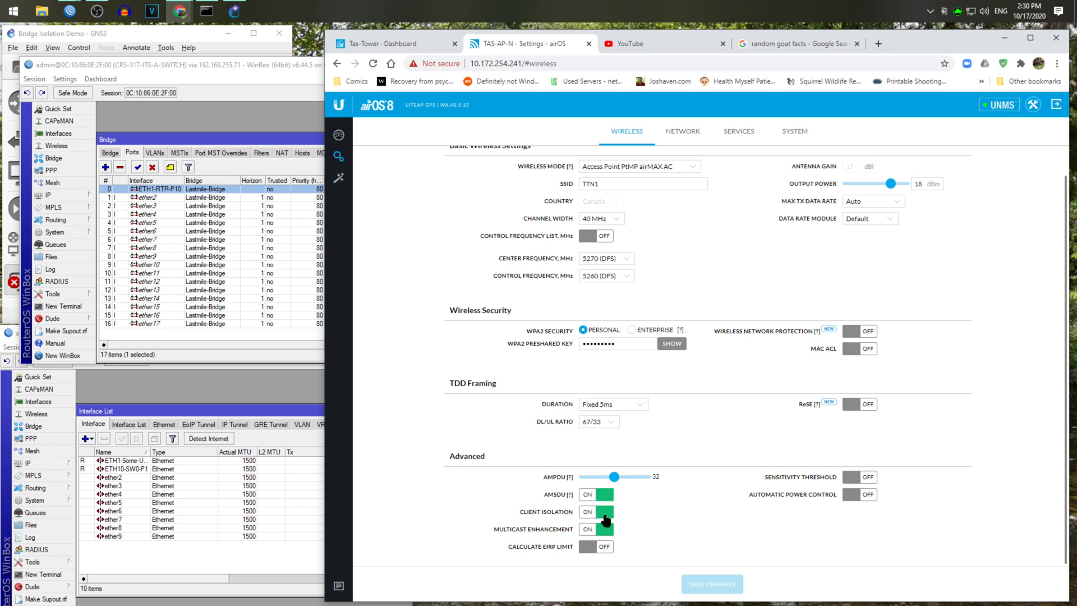
mouse_move(842, 298)
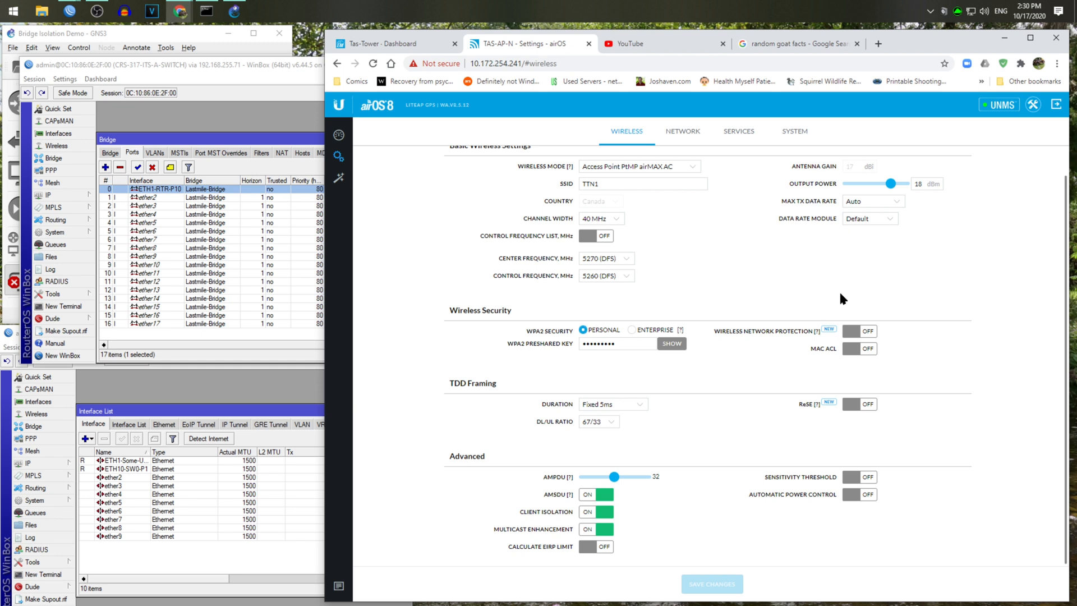
mouse_move(922, 376)
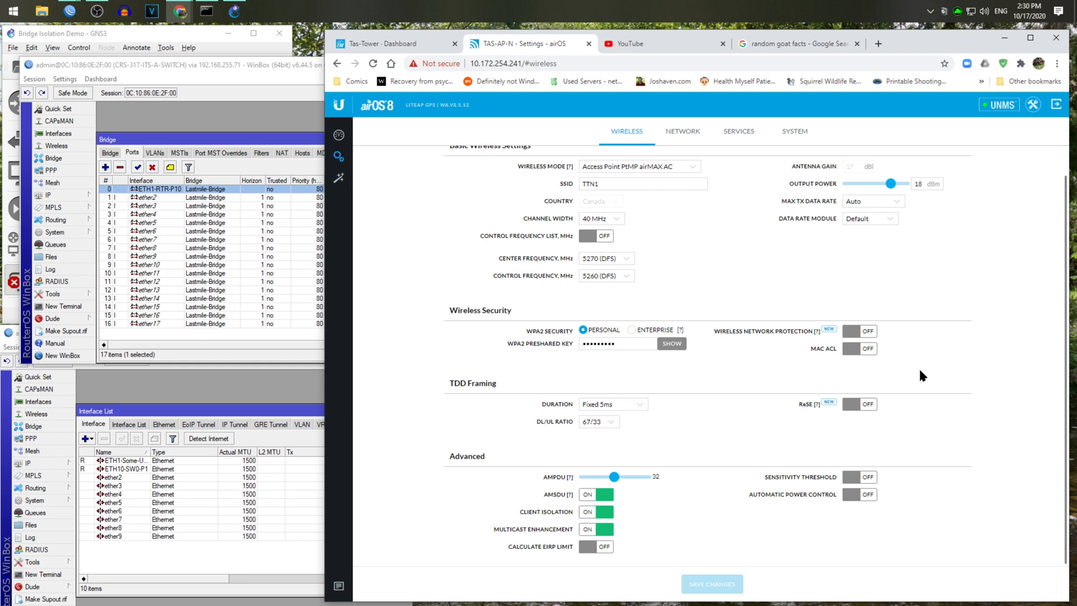
mouse_move(773, 337)
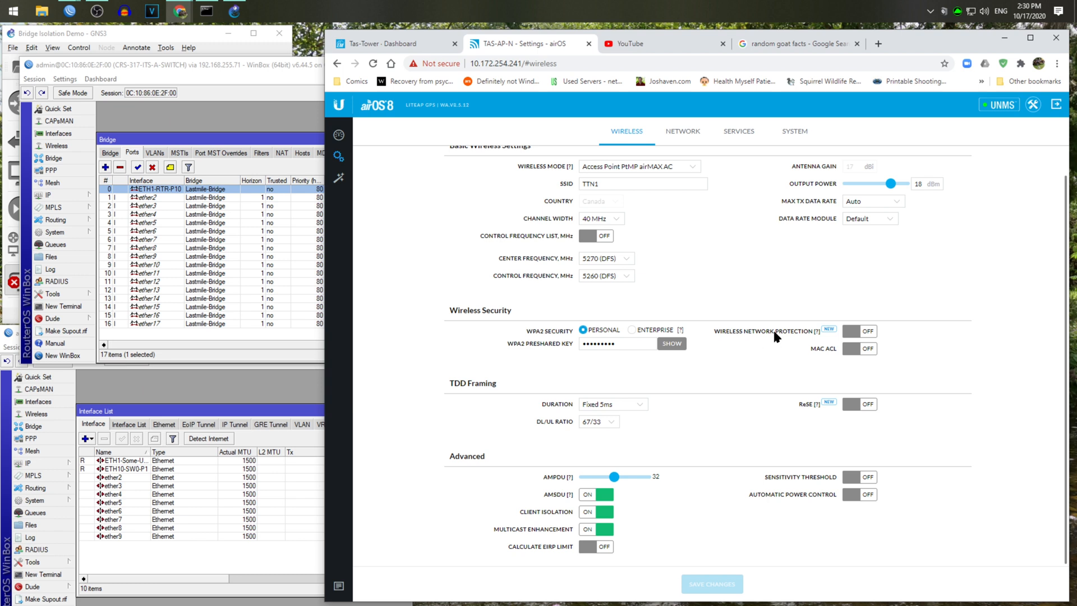
mouse_move(847, 330)
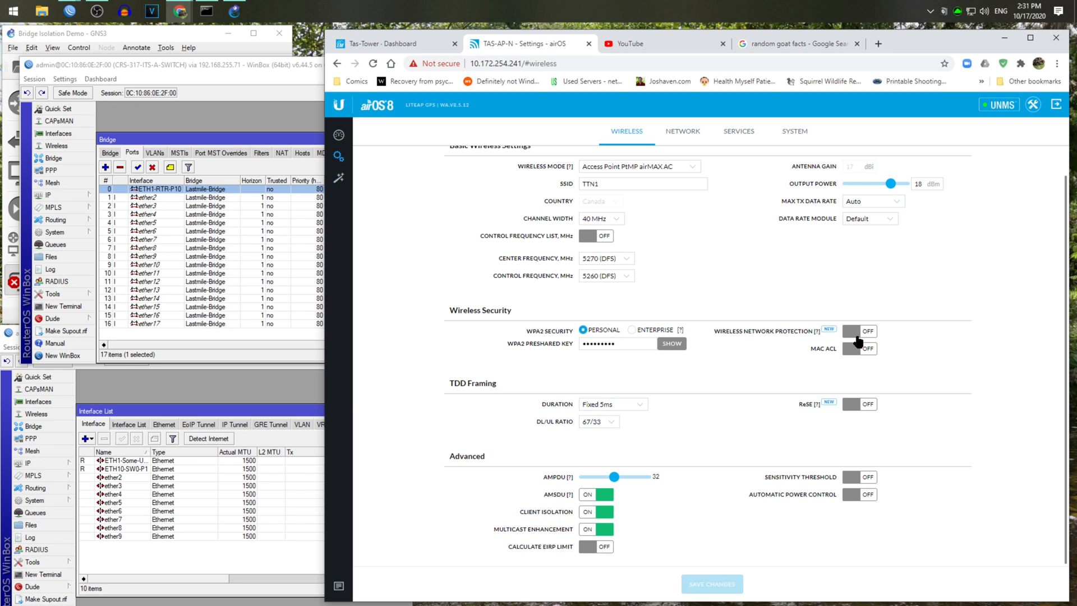
mouse_move(608, 257)
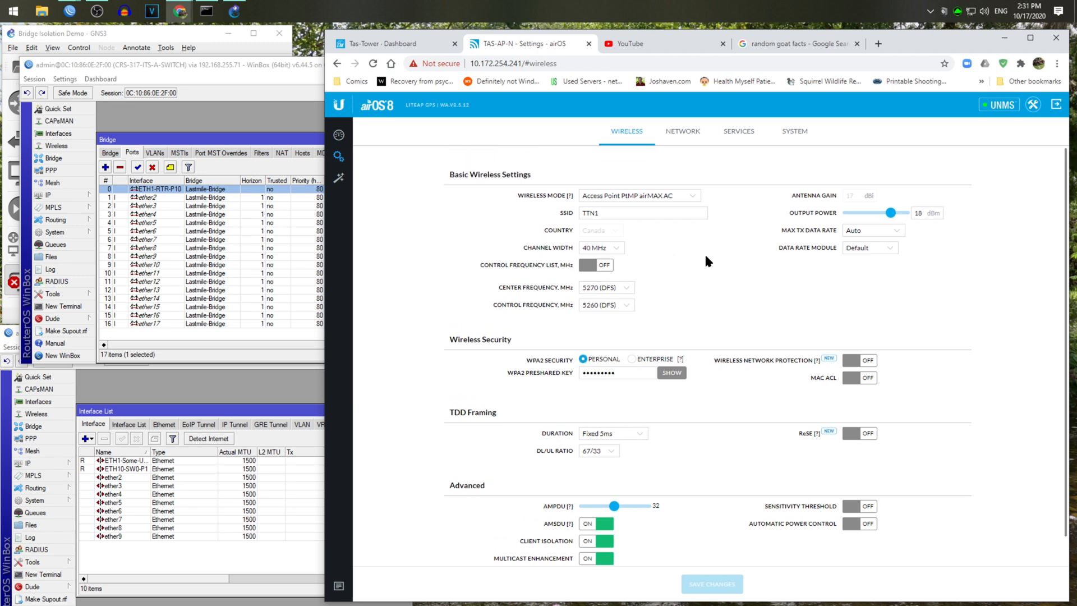
mouse_move(730, 256)
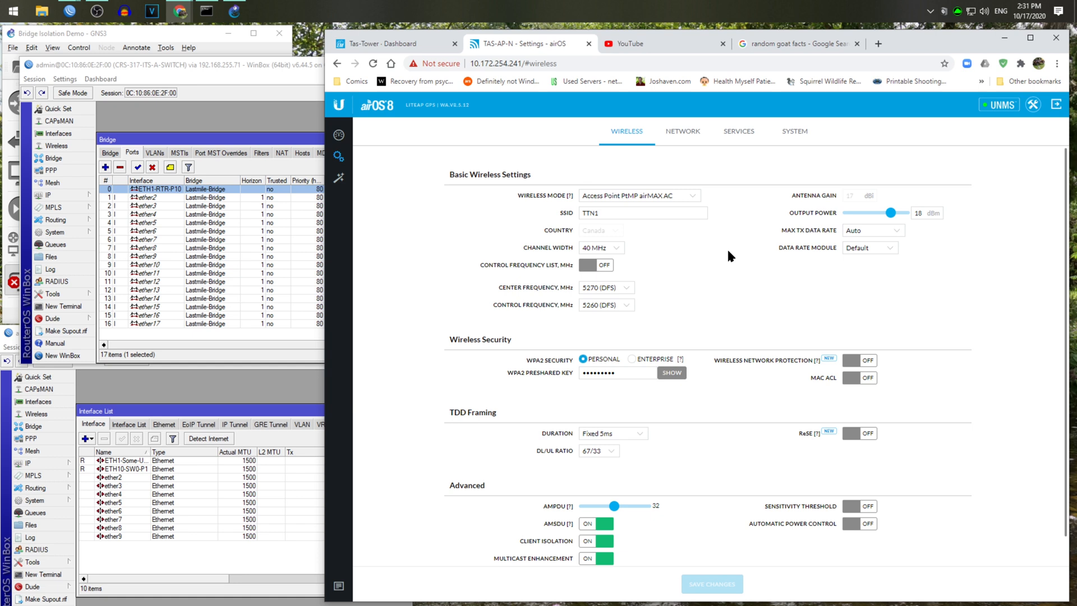
mouse_move(644, 491)
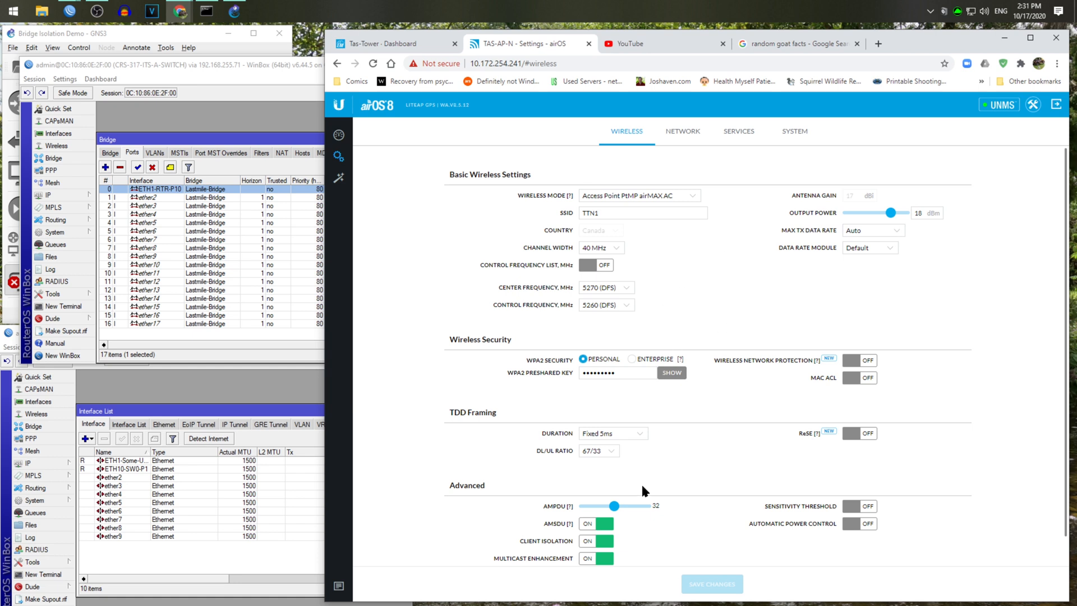
mouse_move(753, 453)
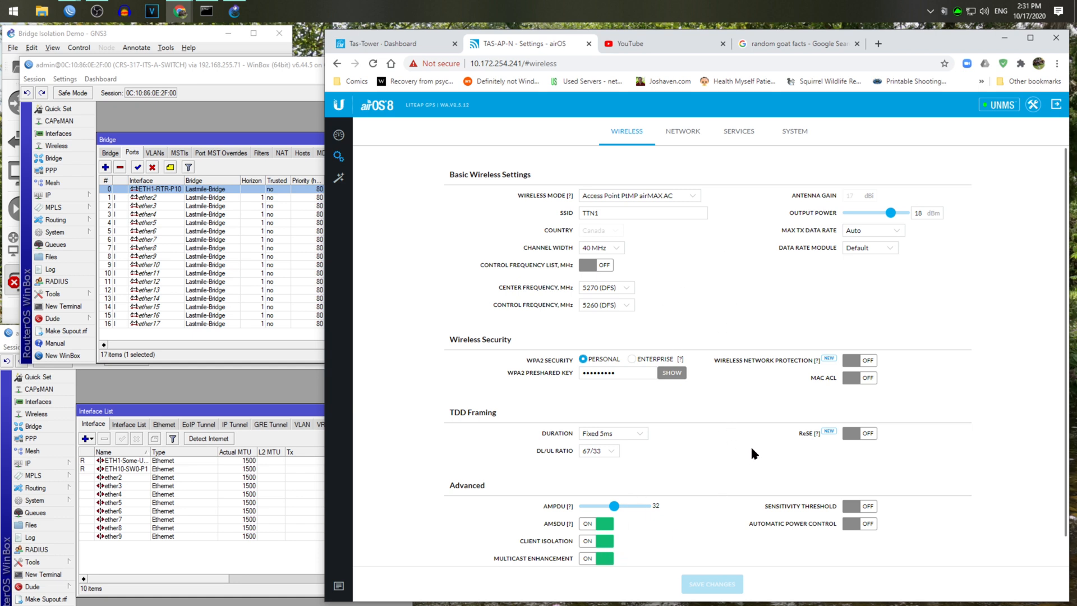
mouse_move(764, 350)
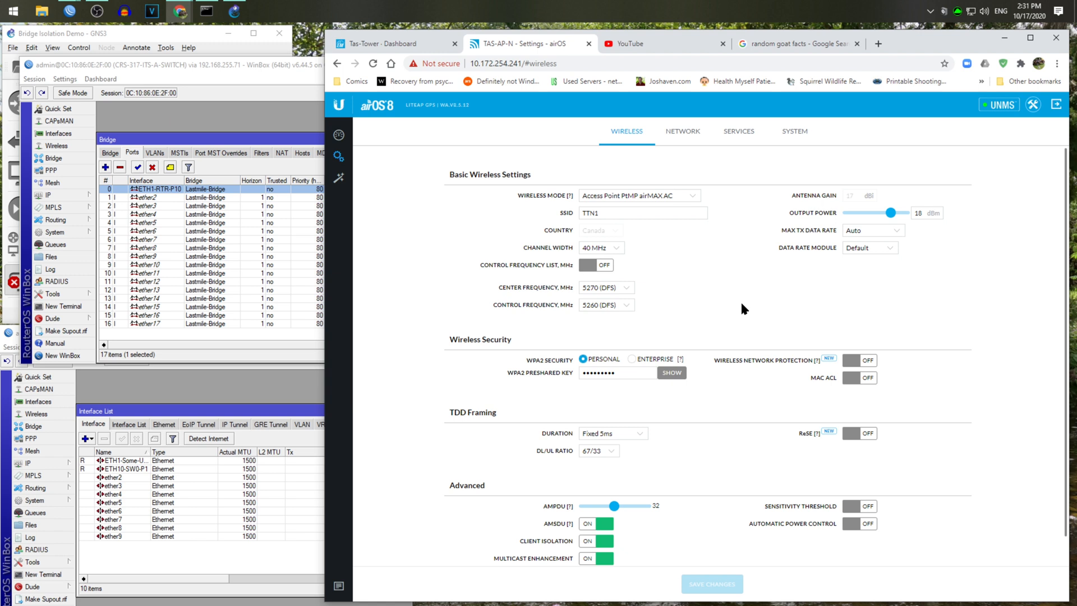
mouse_move(728, 290)
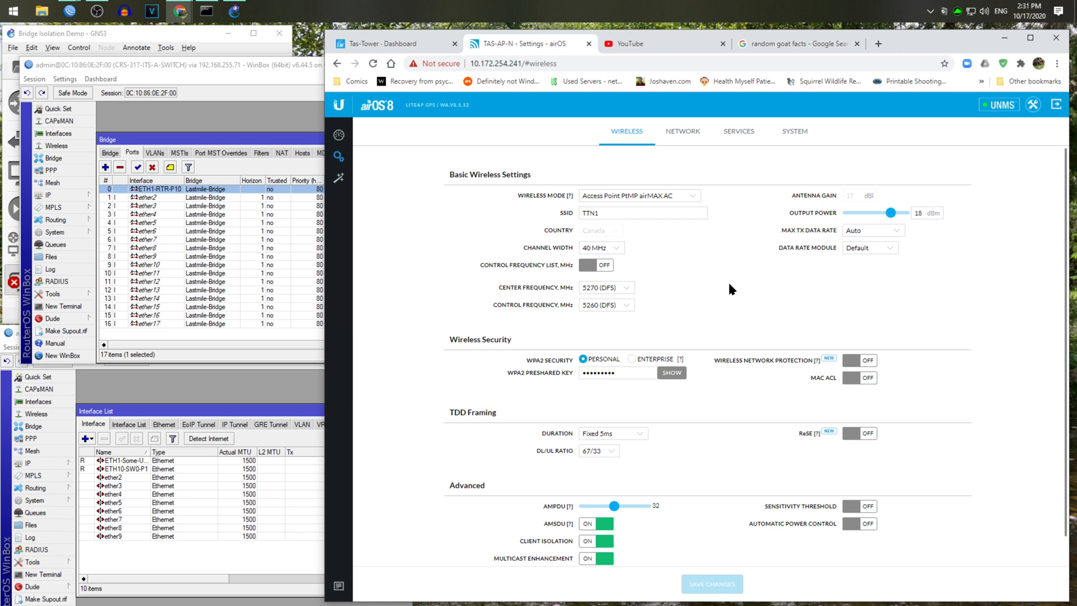
mouse_move(493, 337)
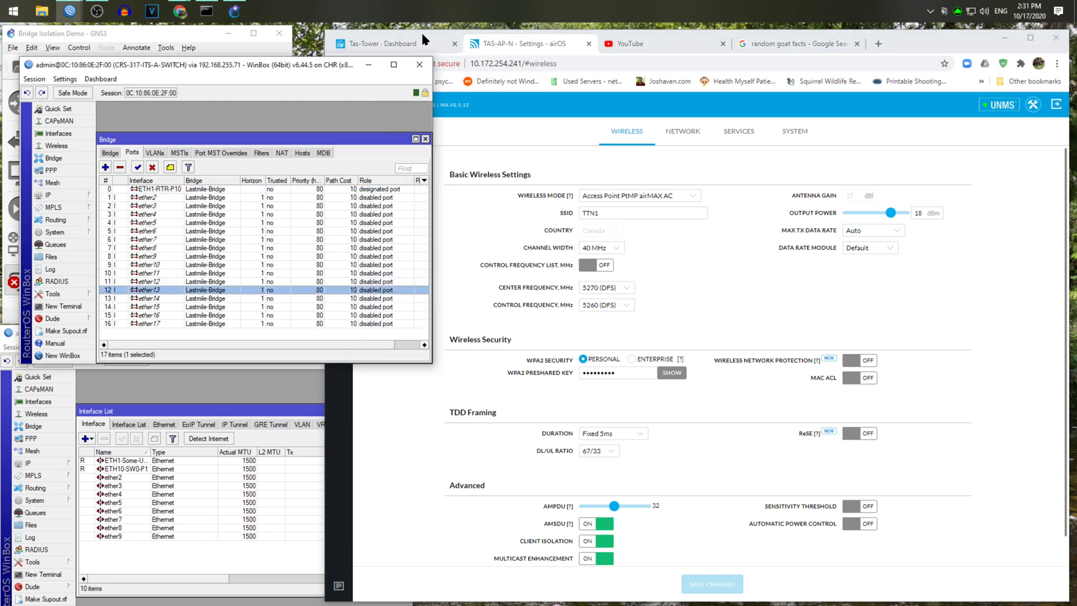
- Bring the Tas-Tower EdgeSwitch dashboard in front of the WinBox bridge window
left_click(385, 44)
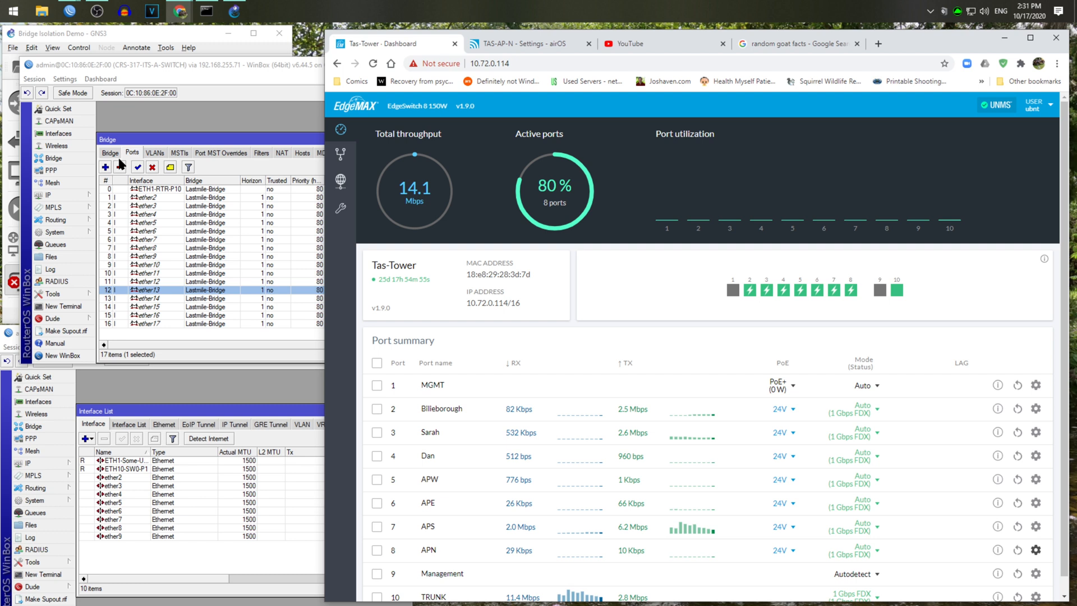
- List the Lastmile-Bridge bridge in WinBox, then switch browser tabs
left_click(110, 152)
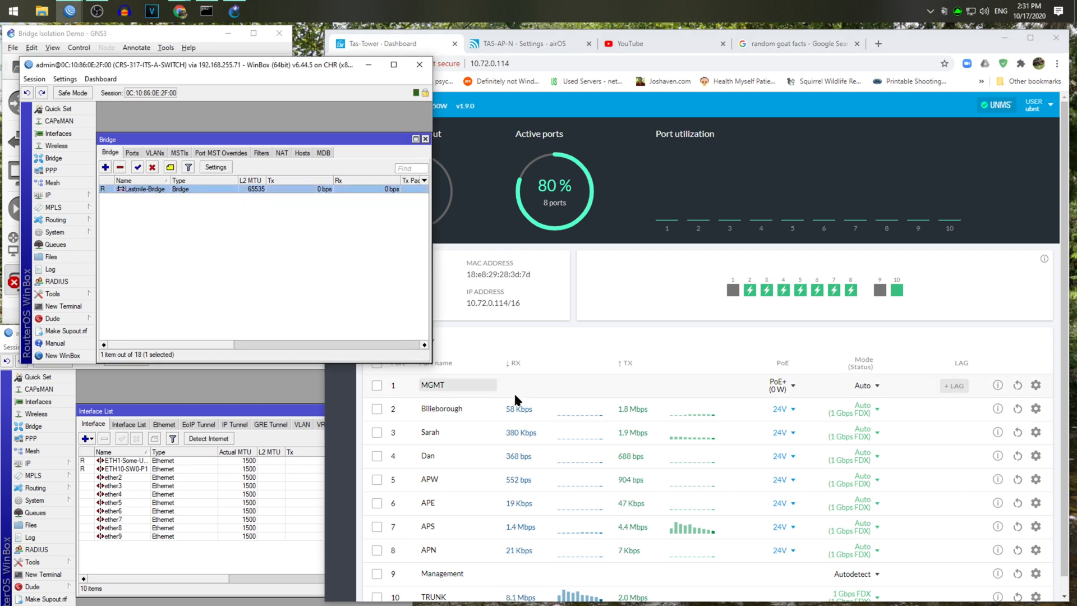
mouse_move(187, 217)
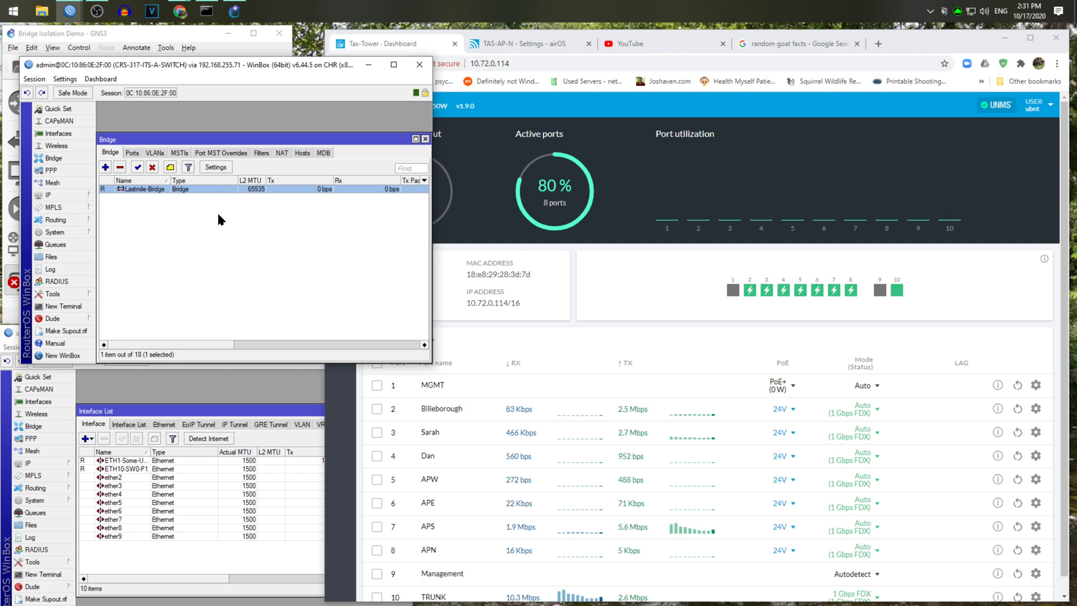
mouse_move(327, 271)
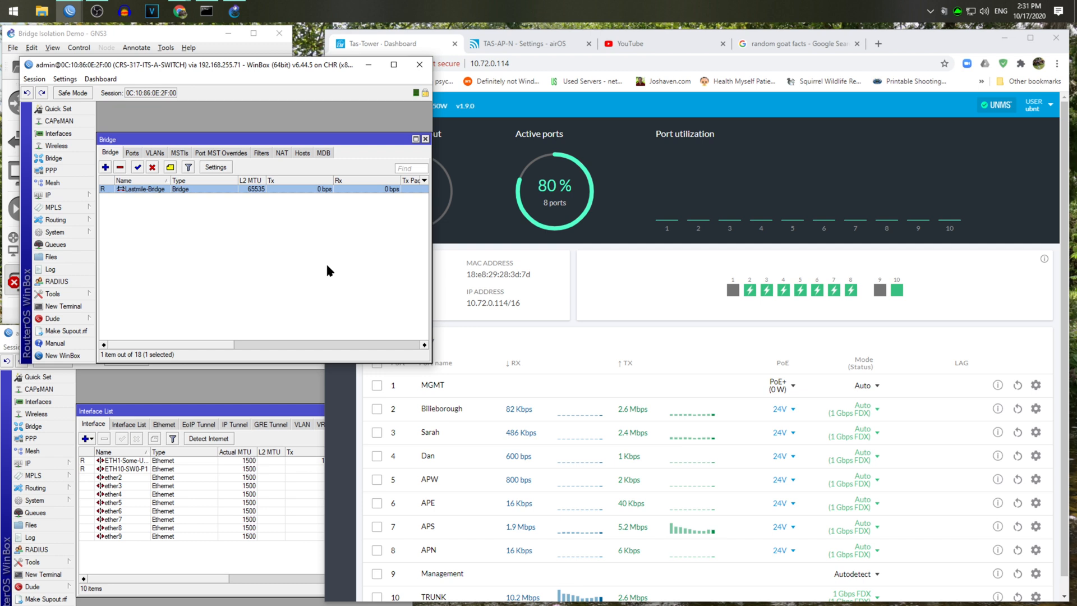
mouse_move(365, 290)
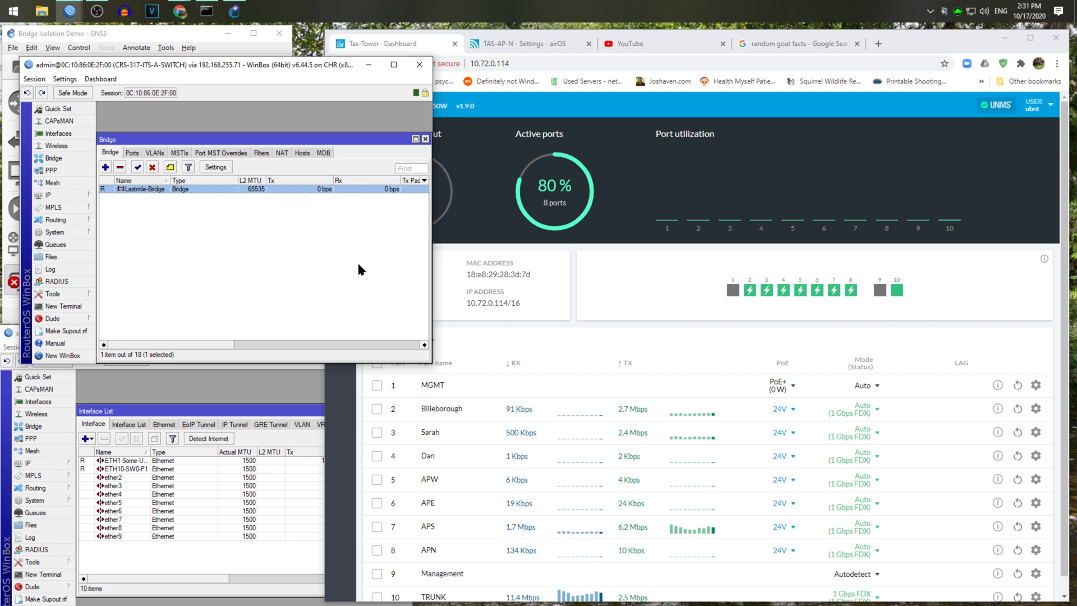
mouse_move(575, 365)
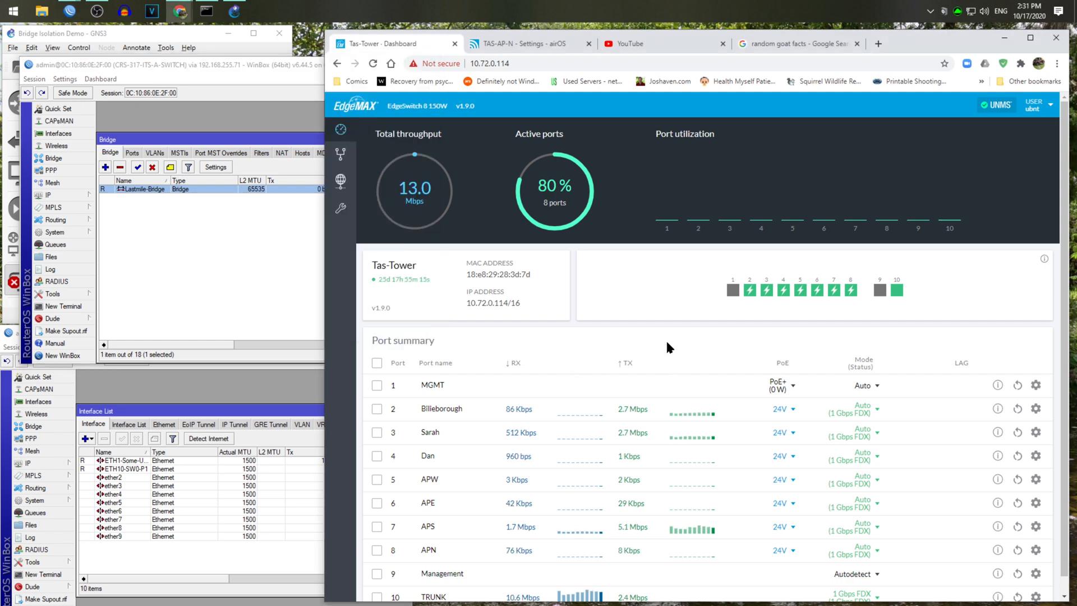
left_click(525, 43)
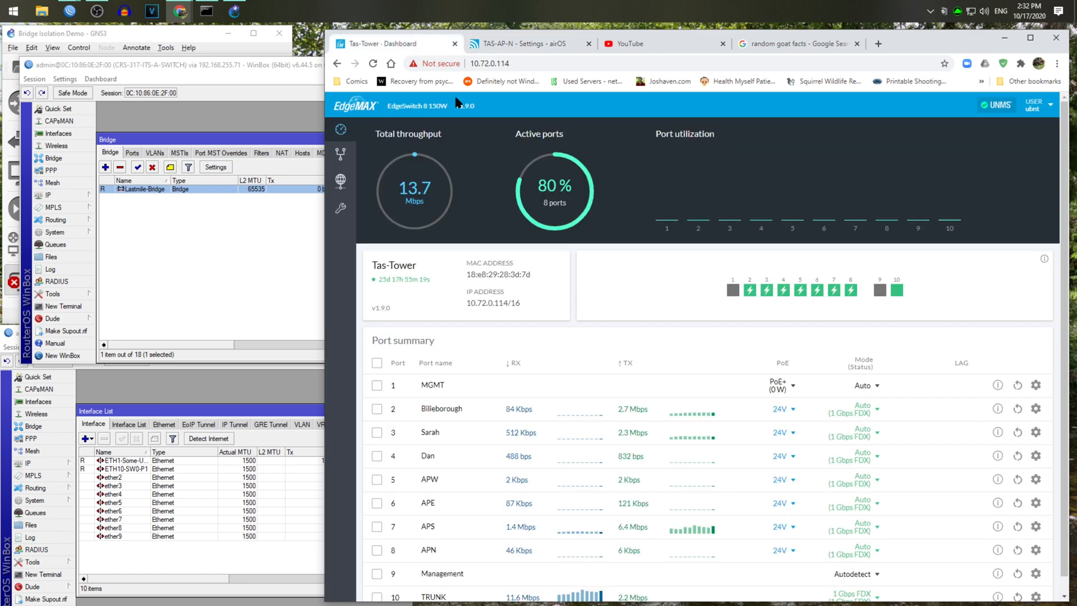
mouse_move(581, 383)
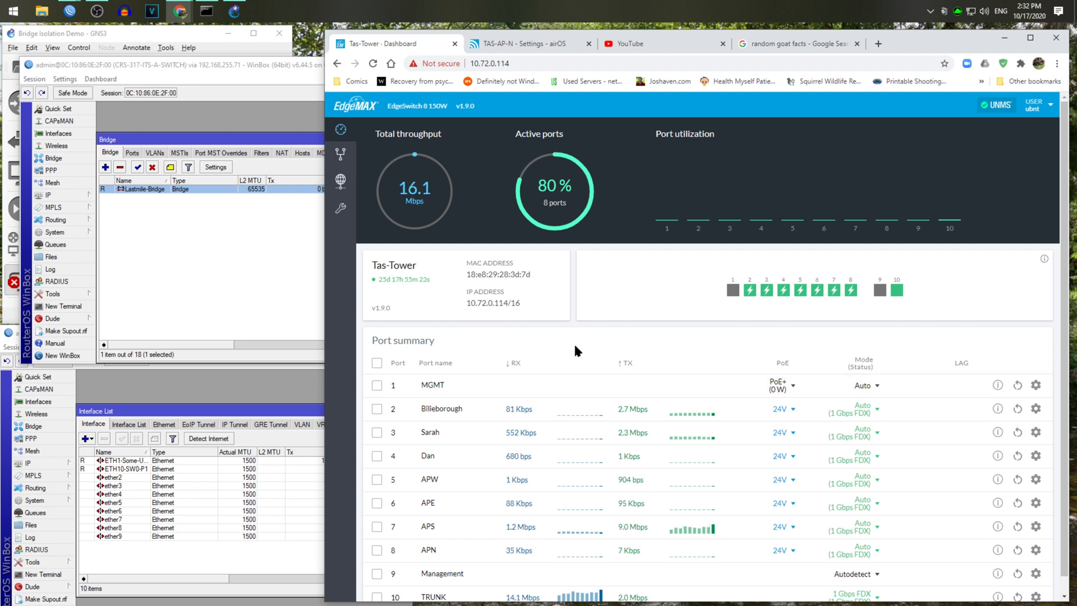
mouse_move(654, 320)
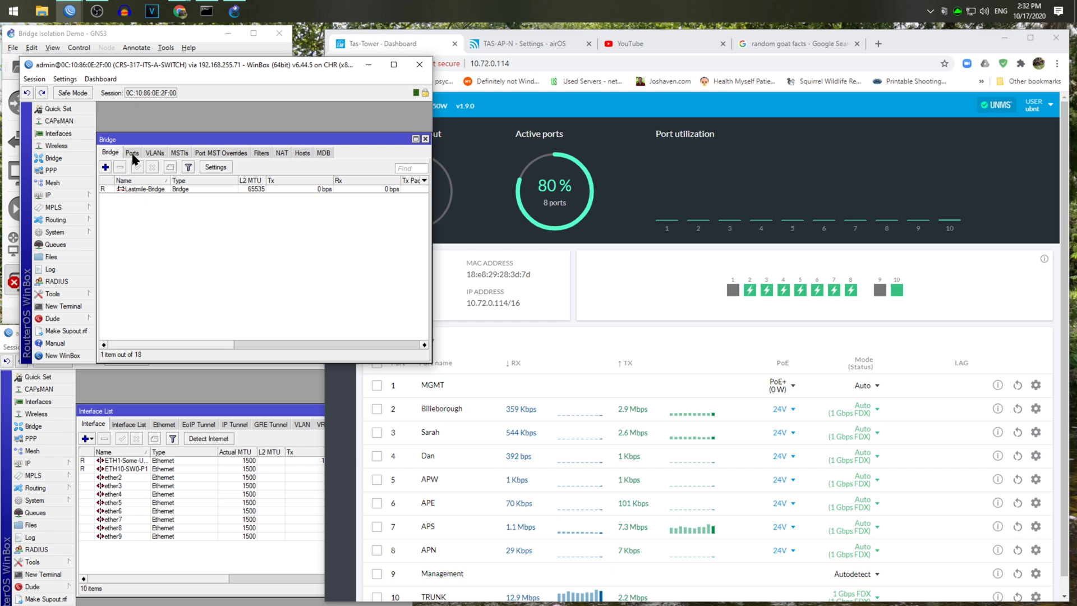
- Show Lastmile-Bridge's ports to review their horizon 1 values
left_click(132, 152)
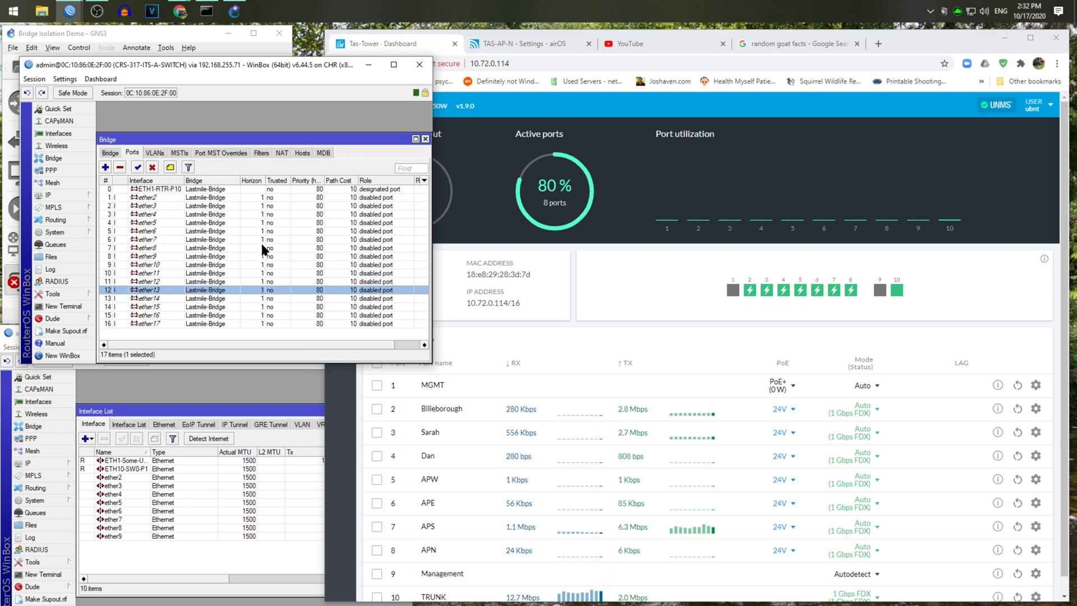
mouse_move(260, 245)
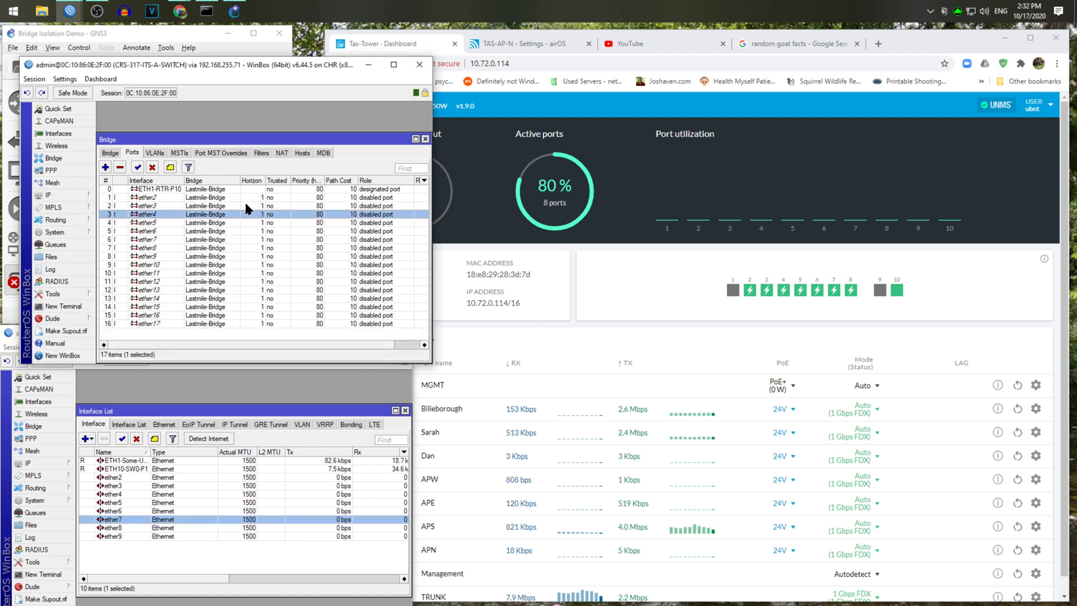
mouse_move(264, 309)
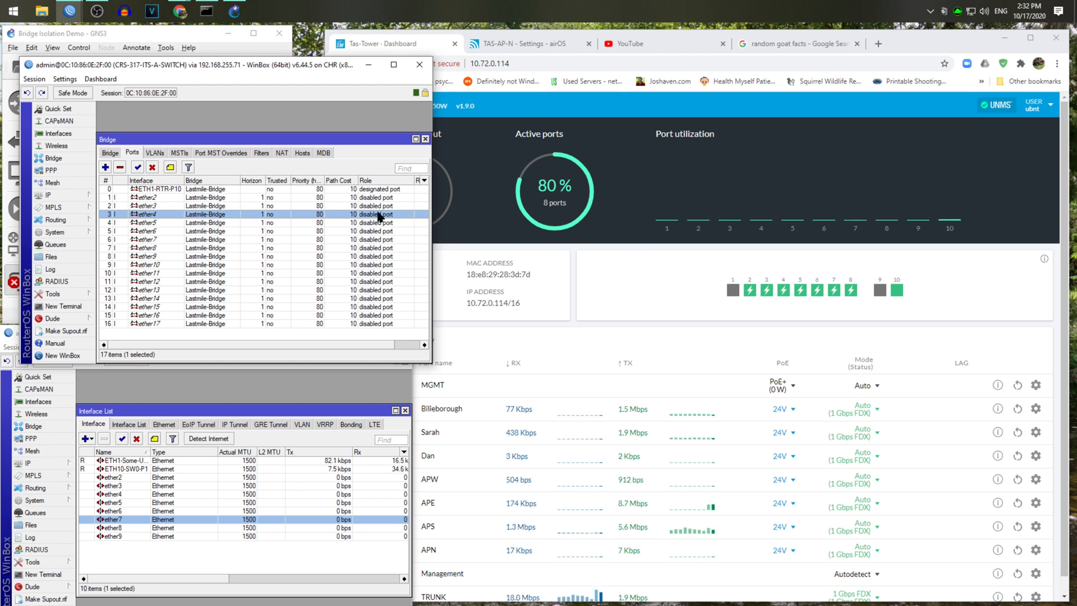
mouse_move(361, 285)
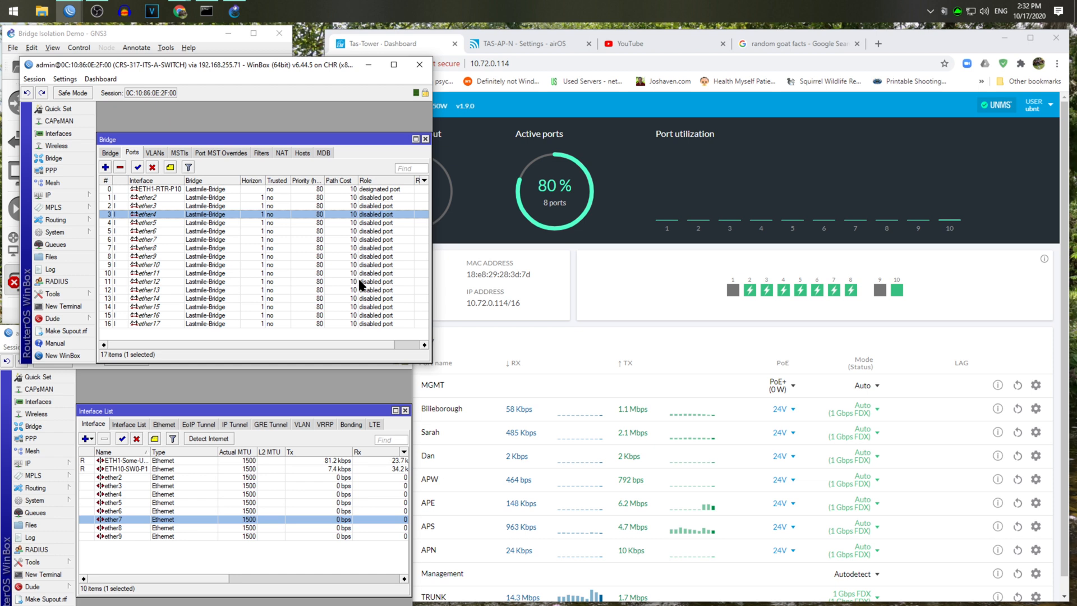
mouse_move(259, 234)
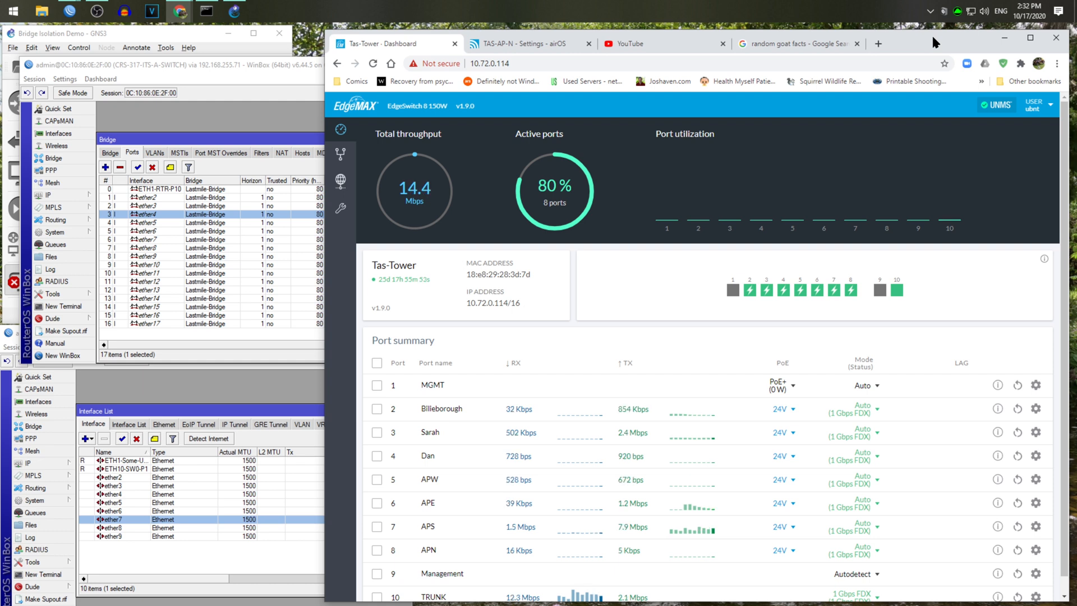
mouse_move(894, 58)
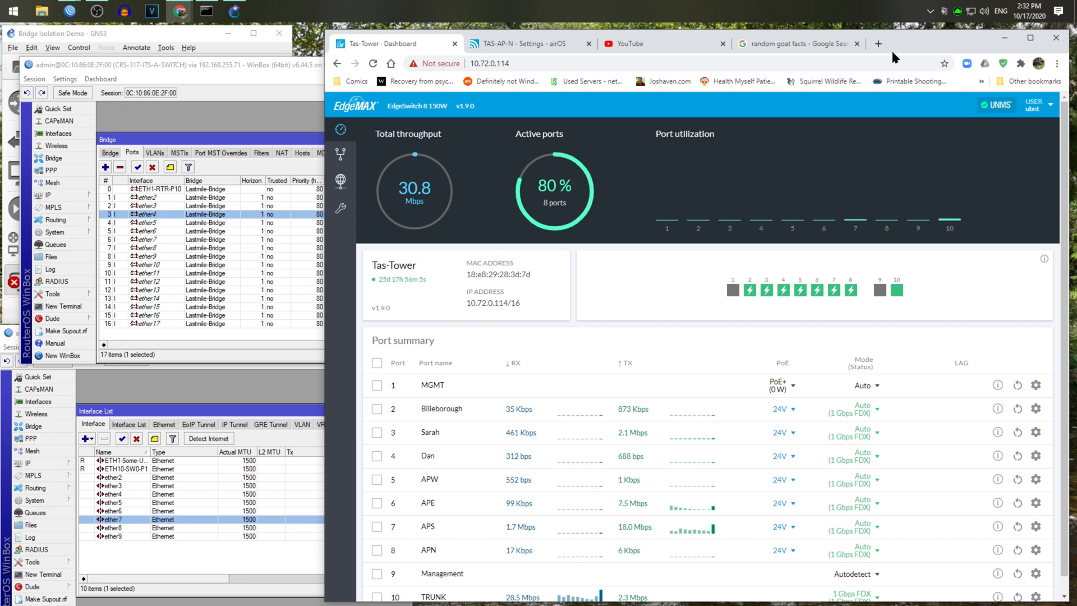
mouse_move(946, 106)
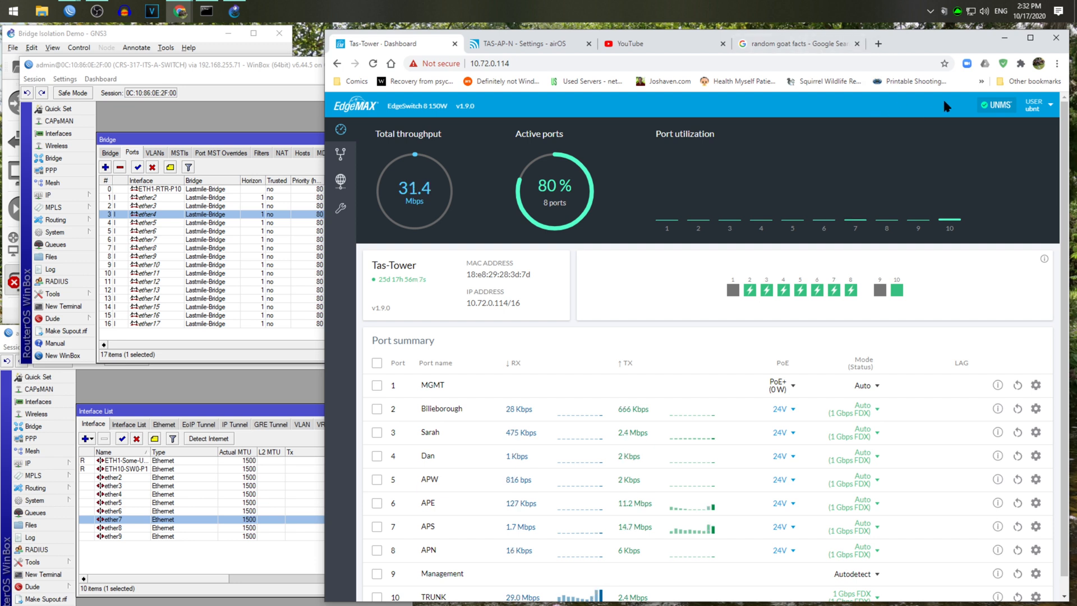
mouse_move(795, 258)
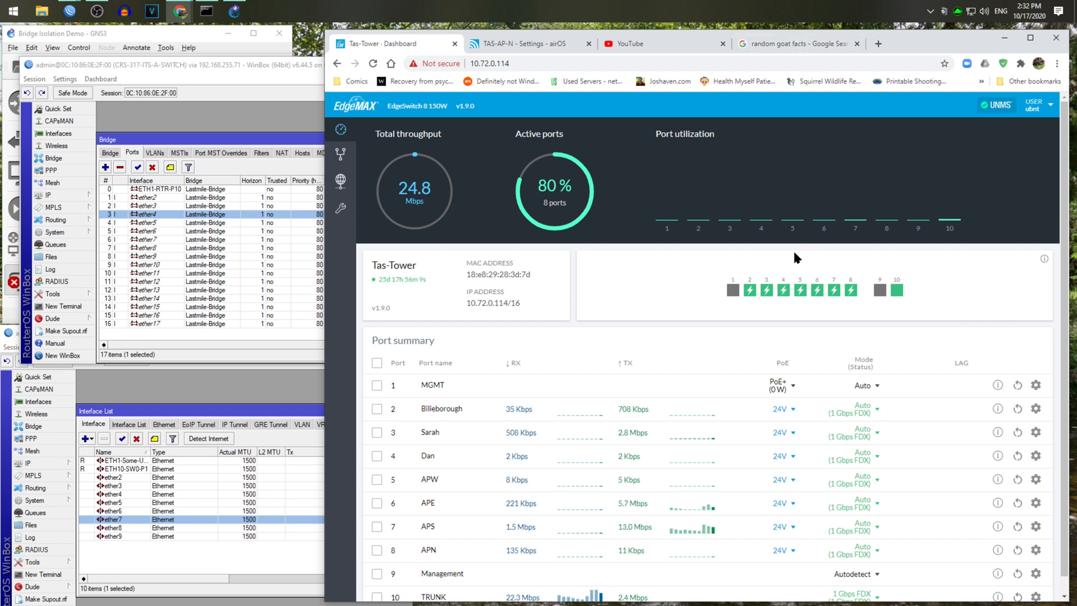
mouse_move(760, 268)
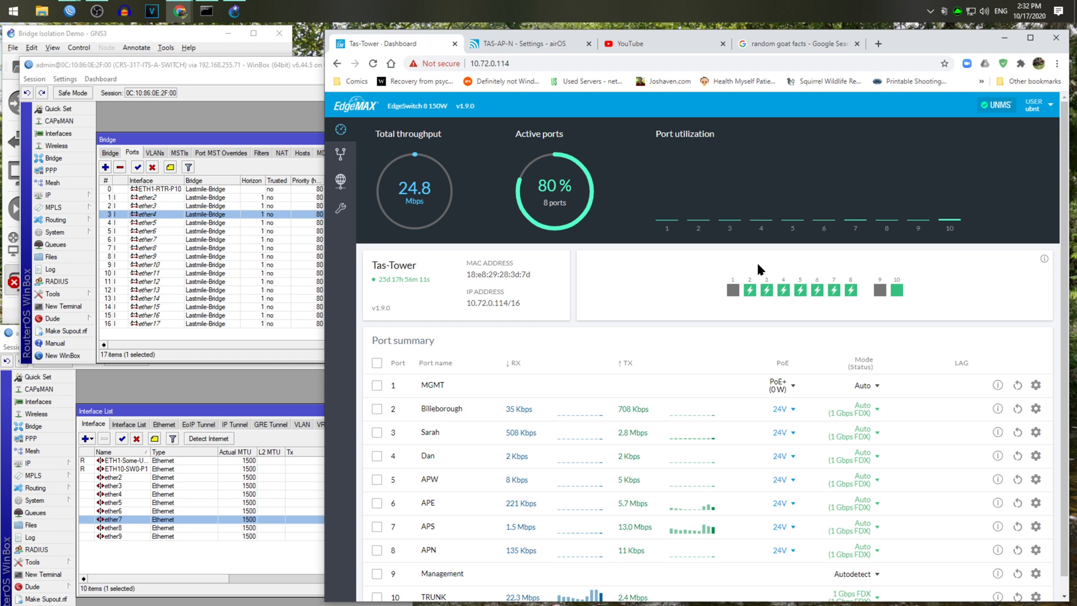